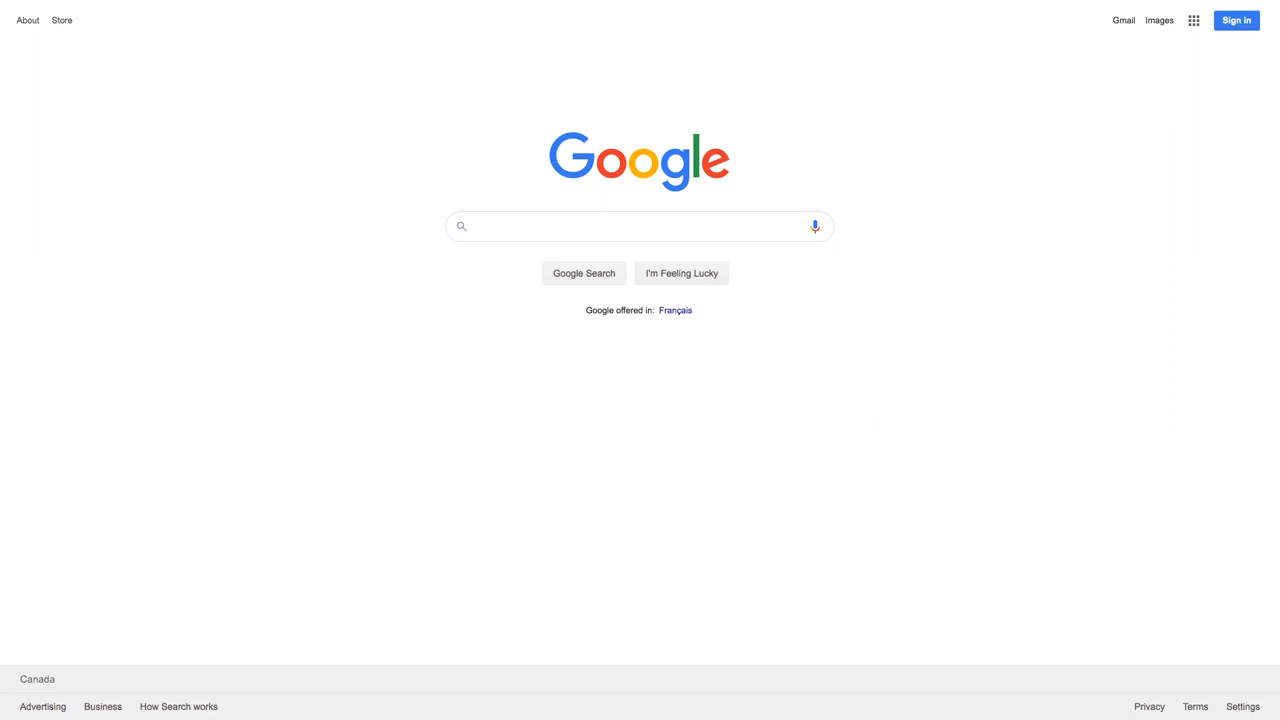
Step: Search Google for 'humber librarie' and go to the Humber Libraries website
type("humber librarie")
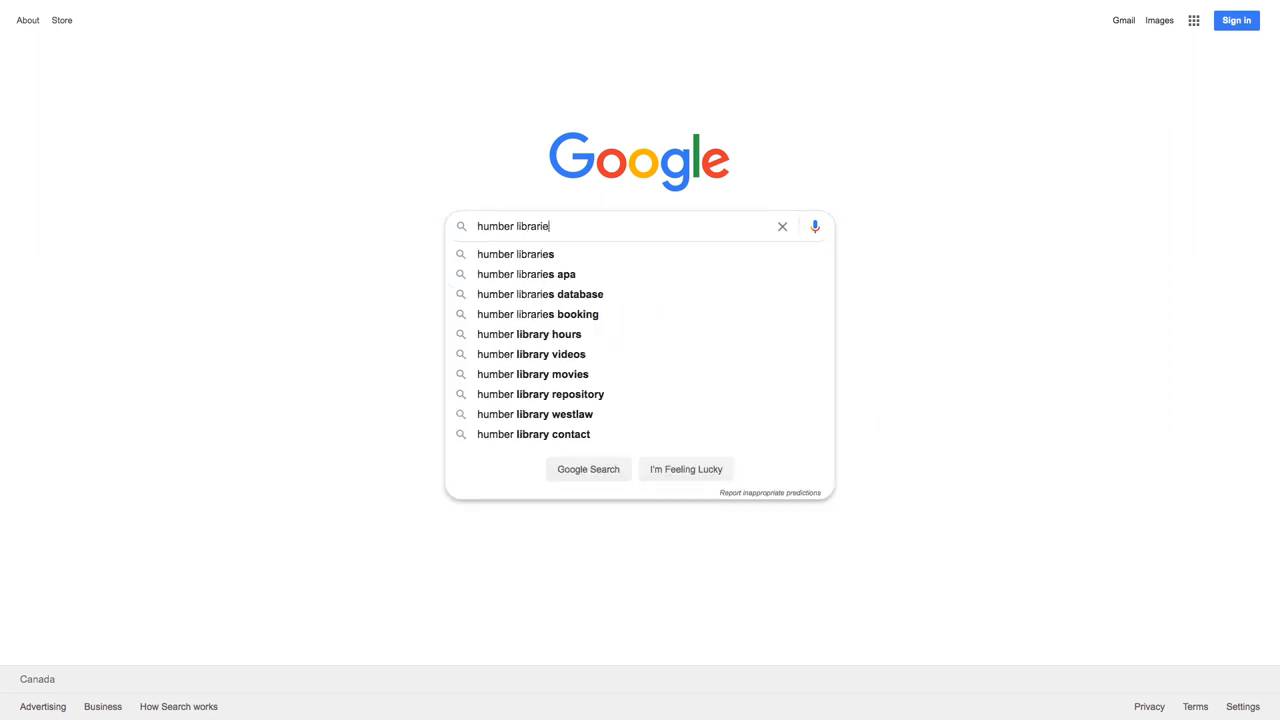
left_click(514, 252)
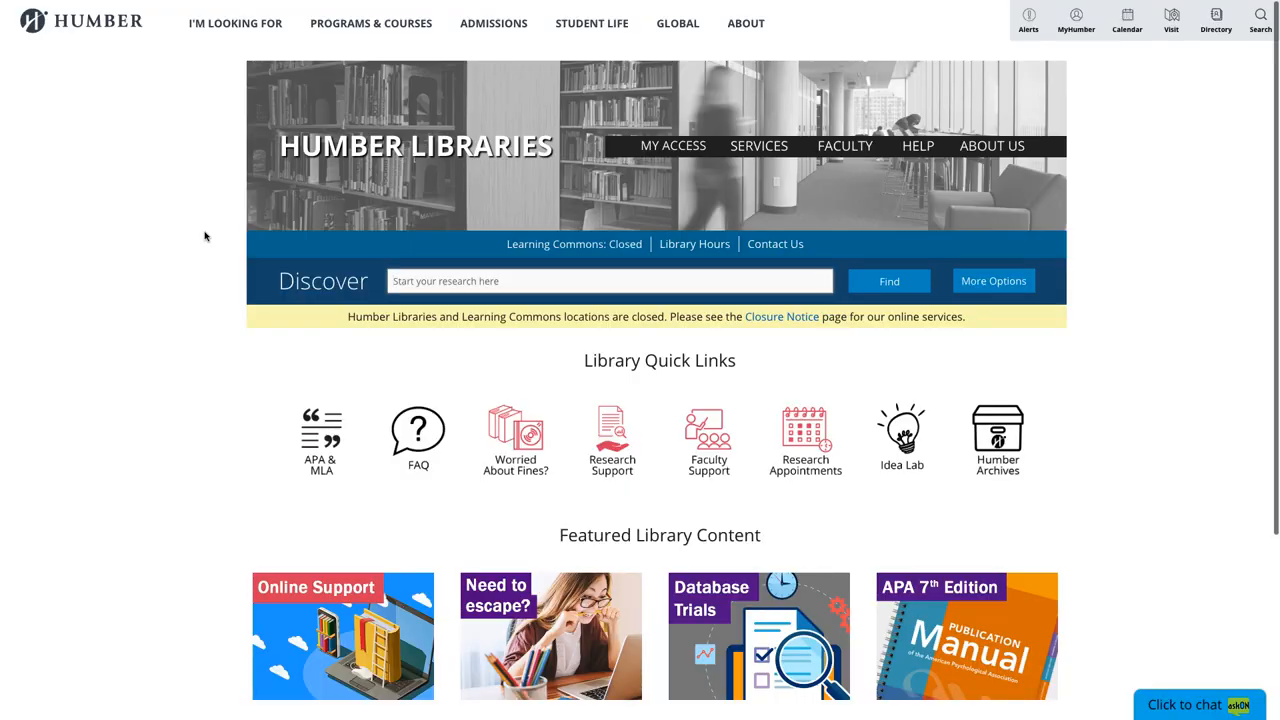
Step: Run a library Discover search for company research
type("company research")
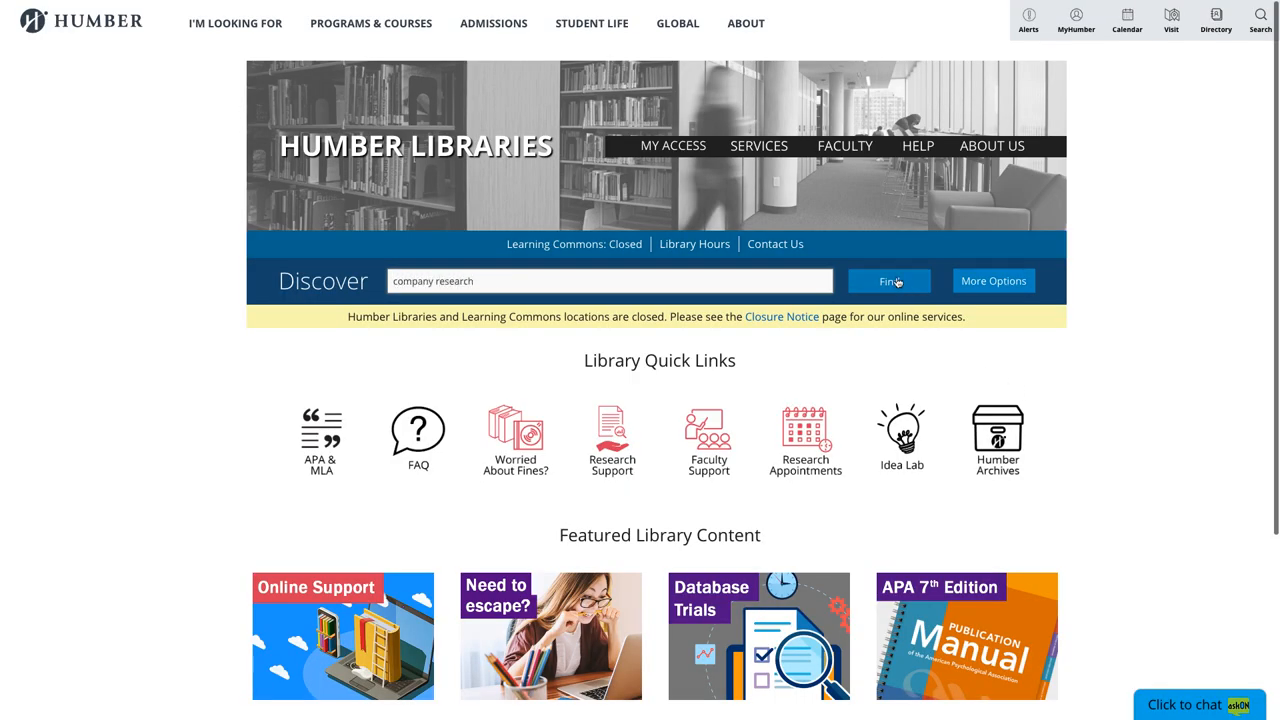
left_click(888, 280)
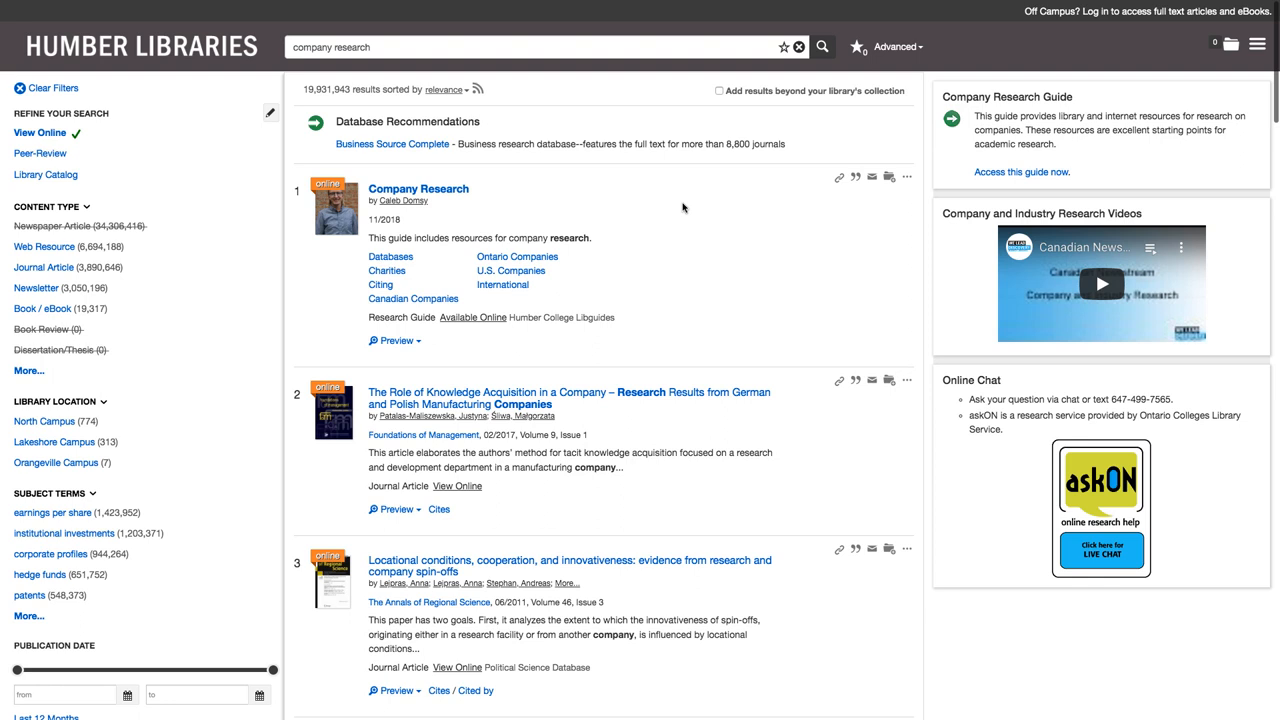
mouse_move(690, 208)
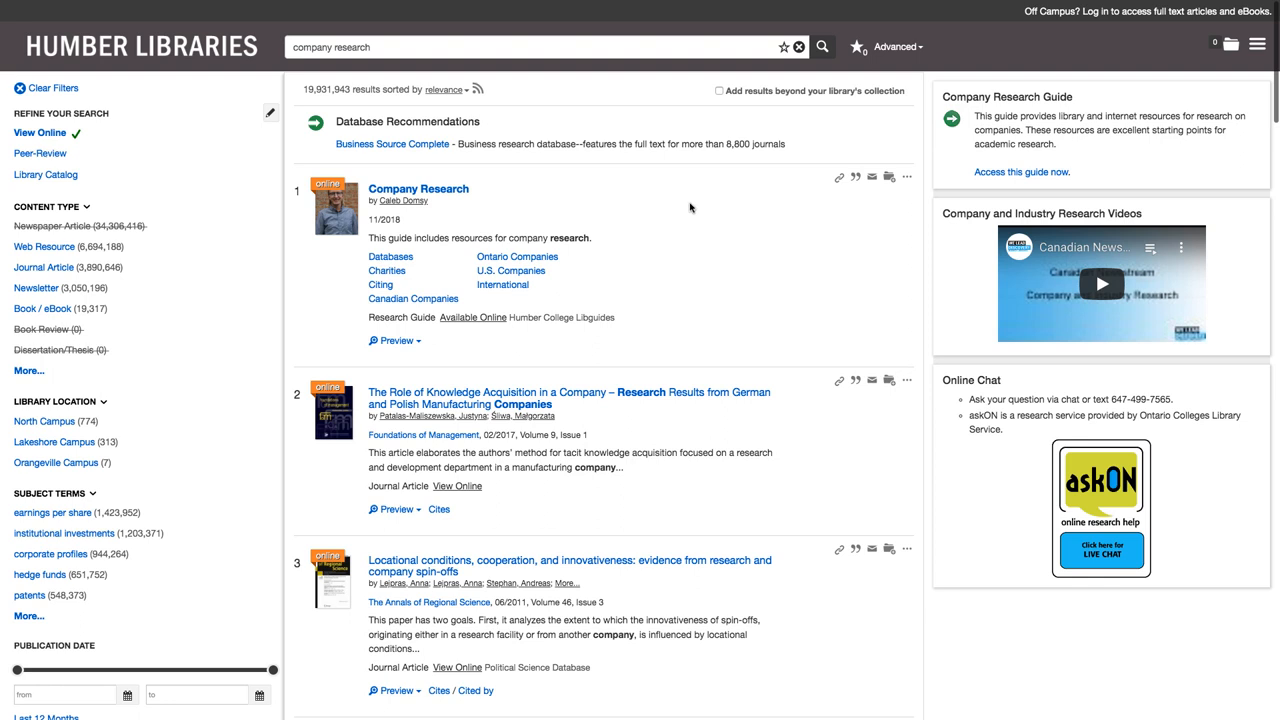
mouse_move(468, 206)
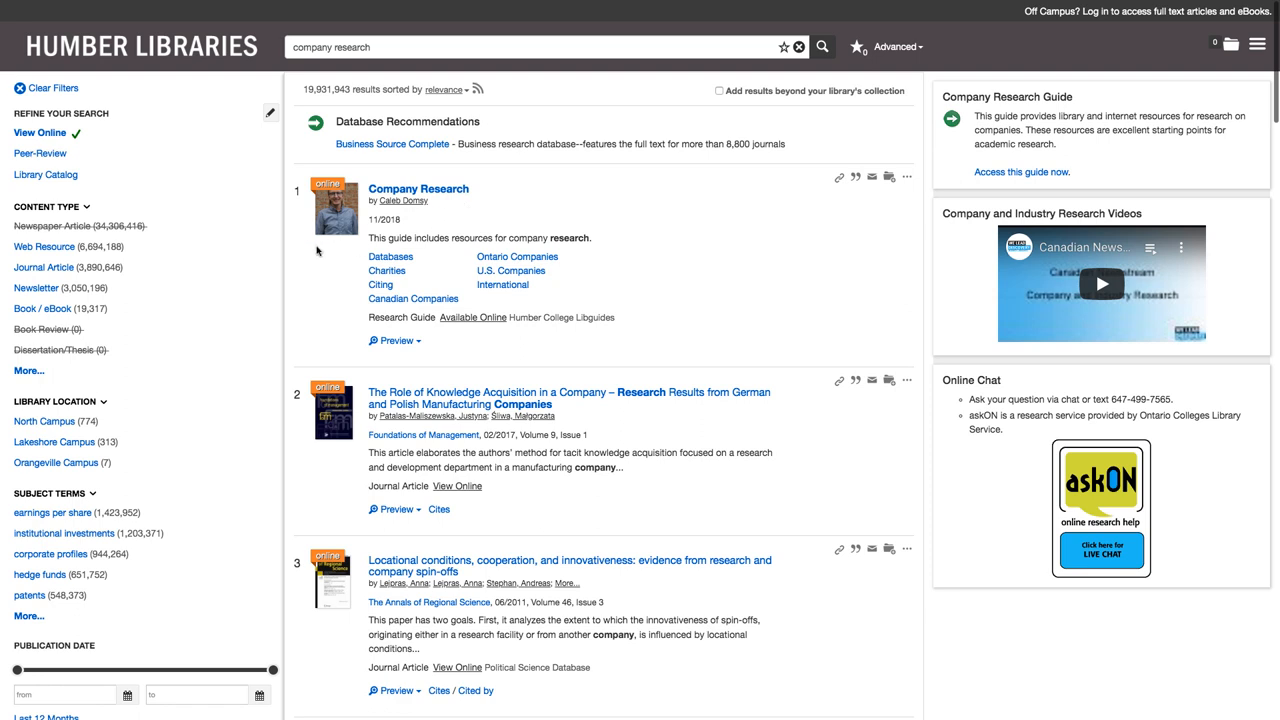
mouse_move(500, 202)
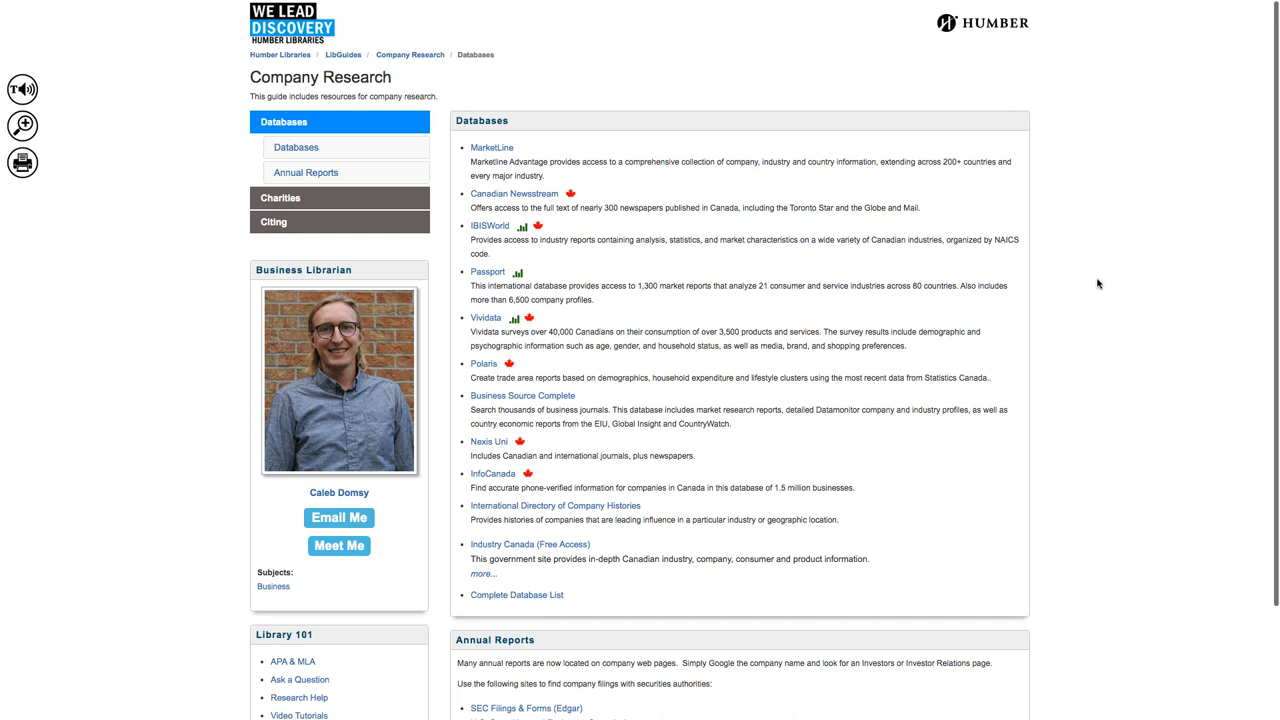
mouse_move(540, 172)
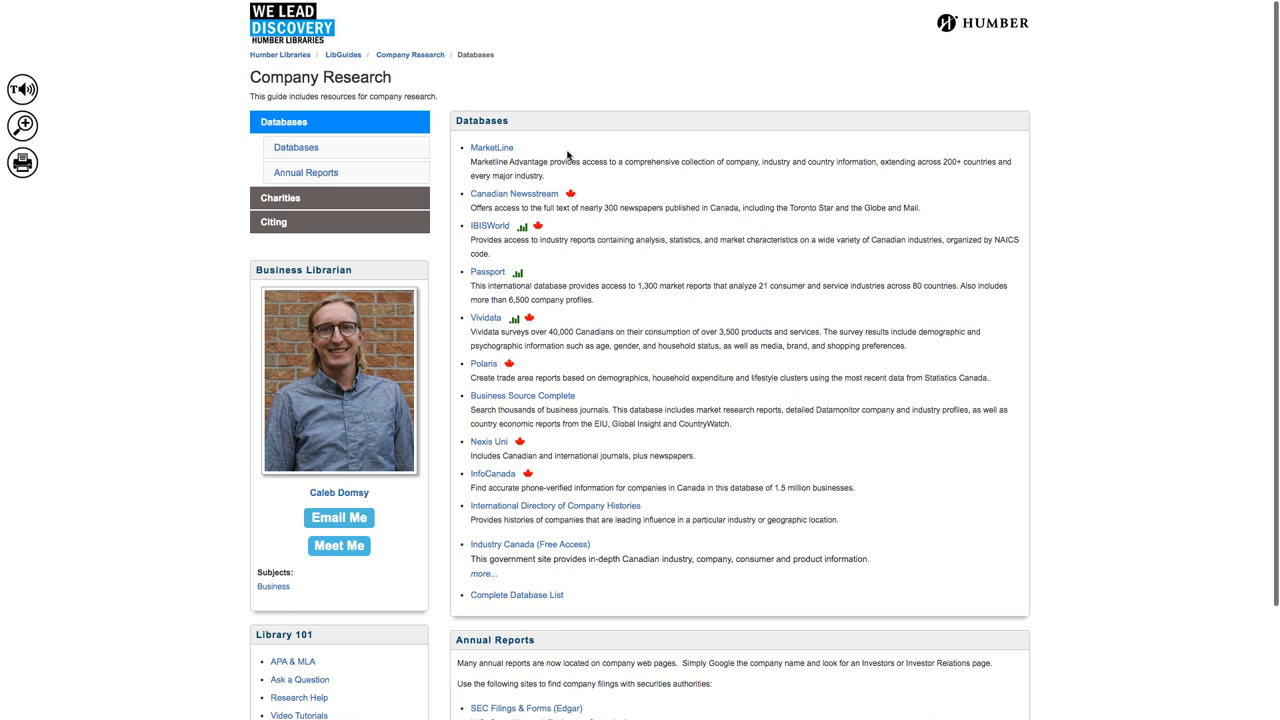
mouse_move(616, 192)
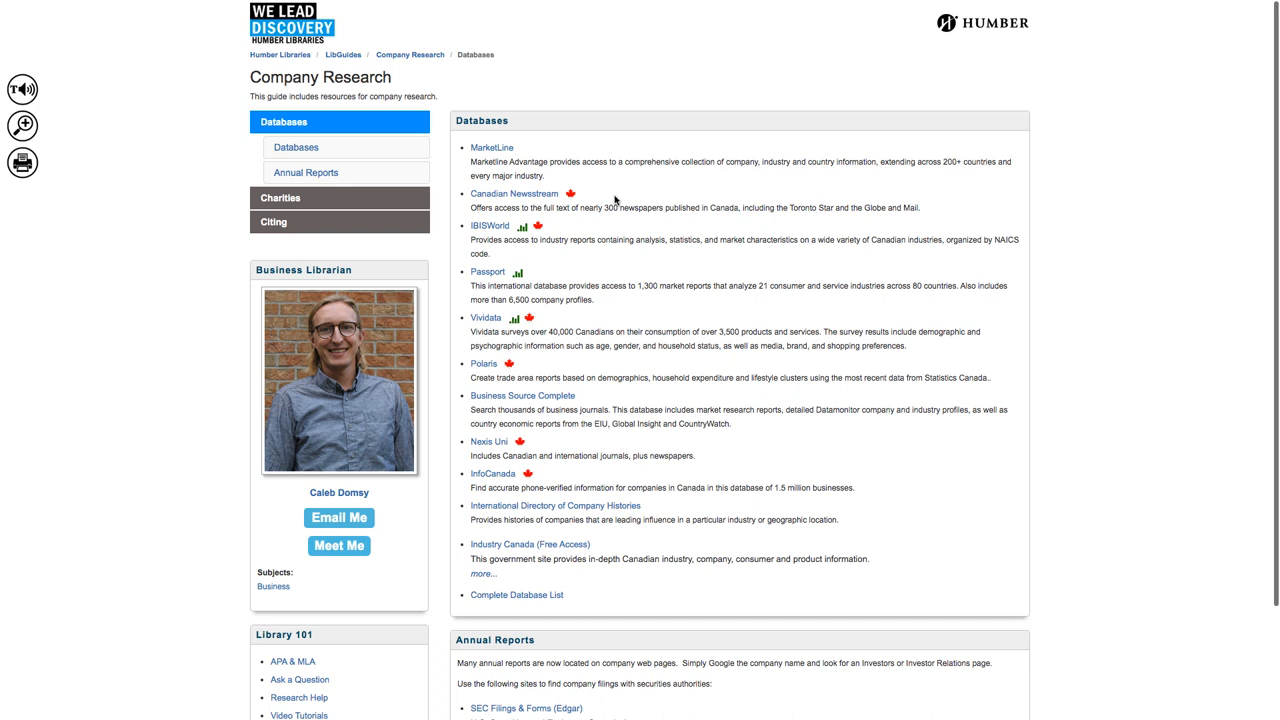
mouse_move(536, 148)
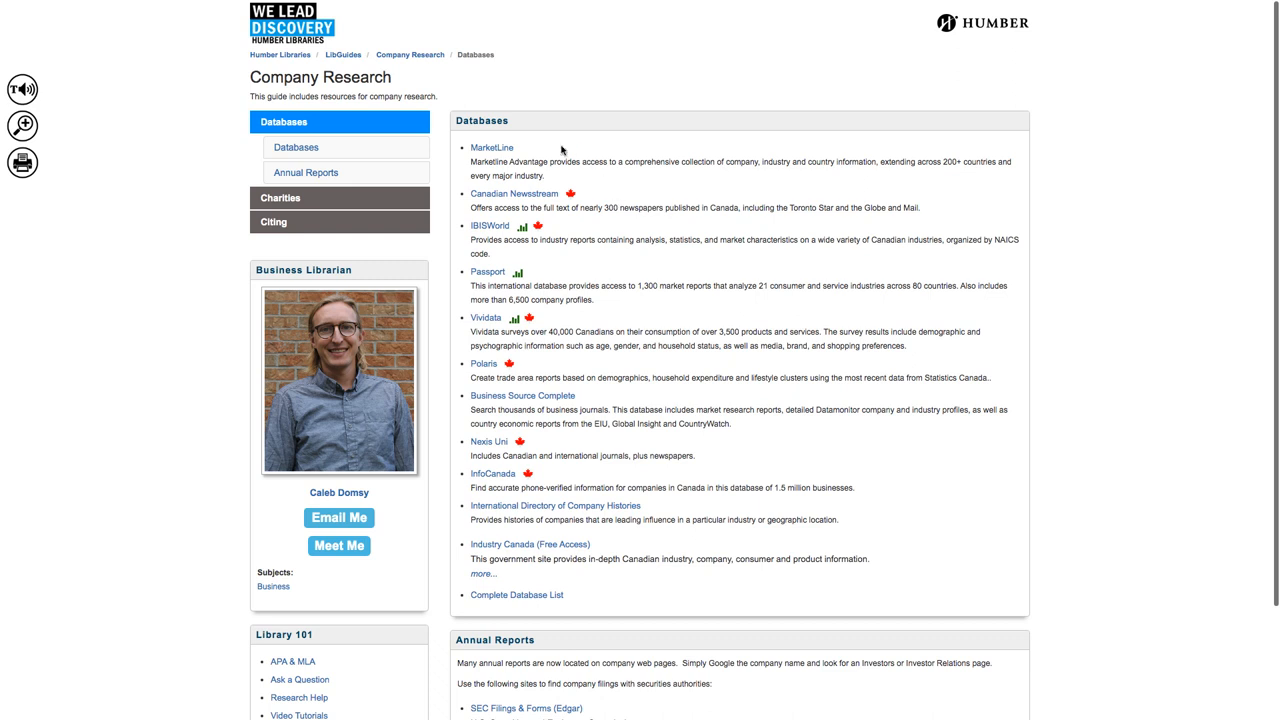
Step: Open the MarketLine database from the guide's Databases list
left_click(488, 146)
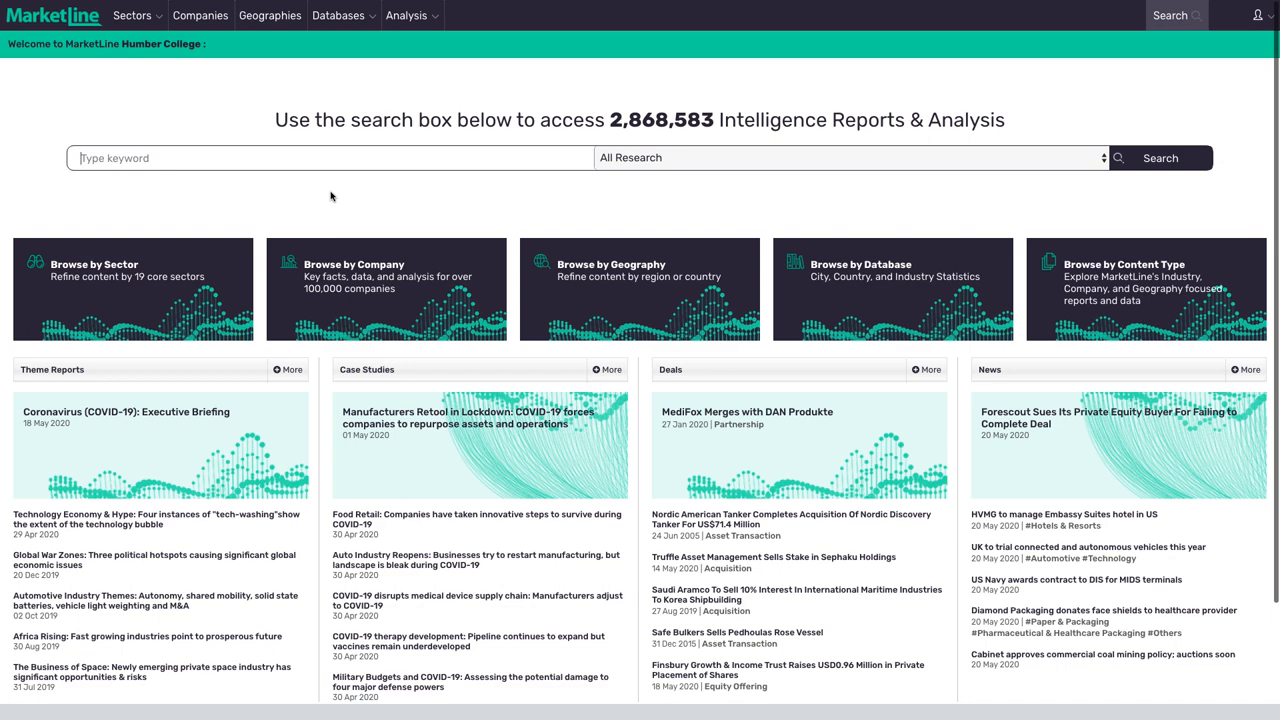
Step: Enter nike as the MarketLine search keyword
type("nike")
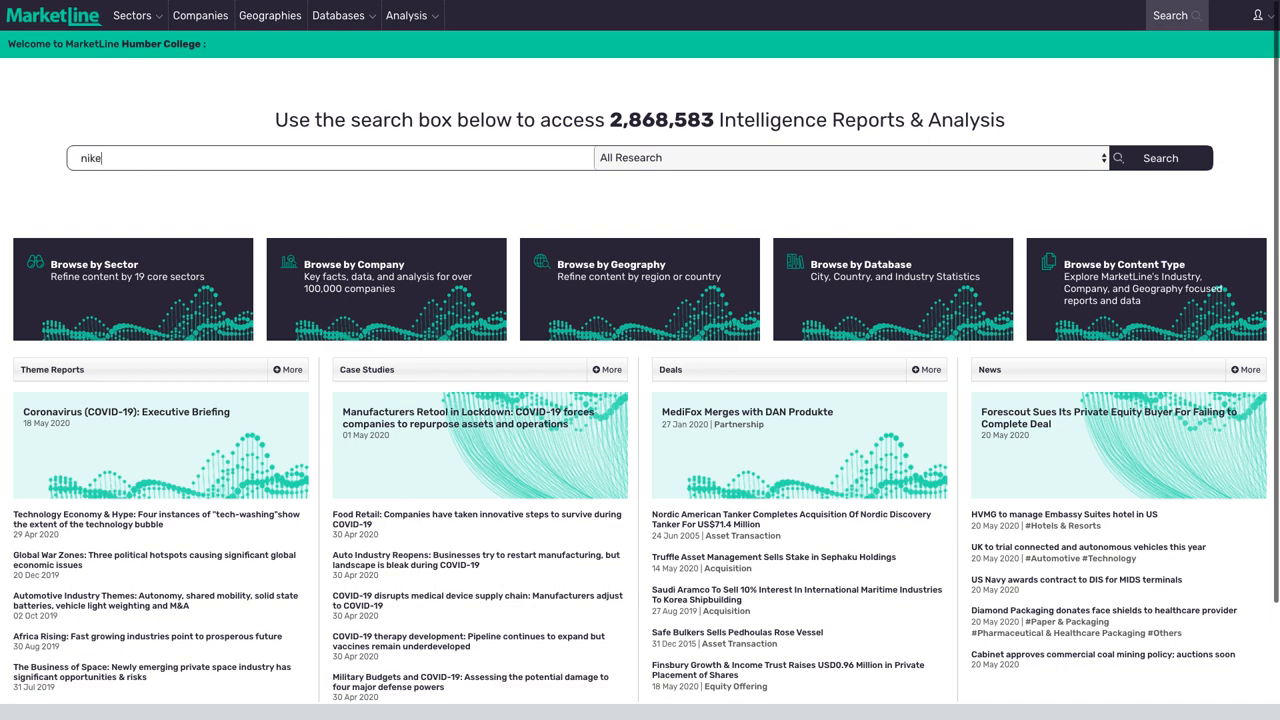
mouse_move(908, 160)
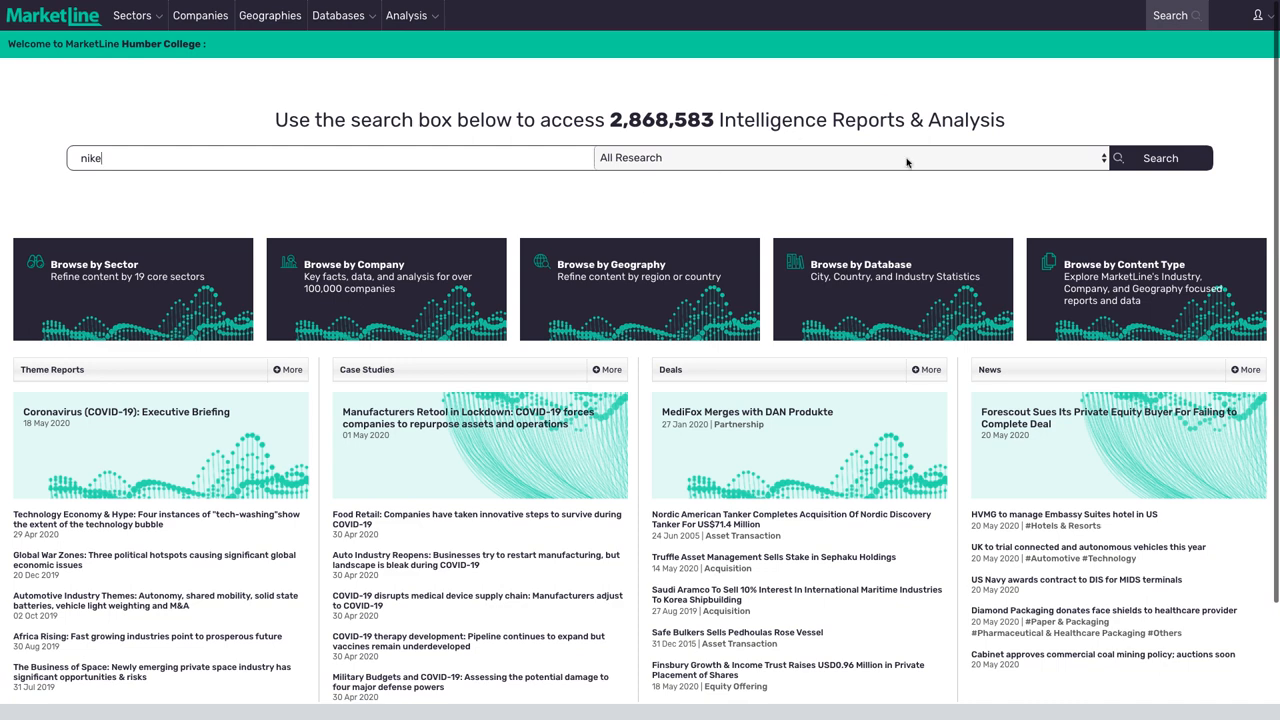
mouse_move(1140, 206)
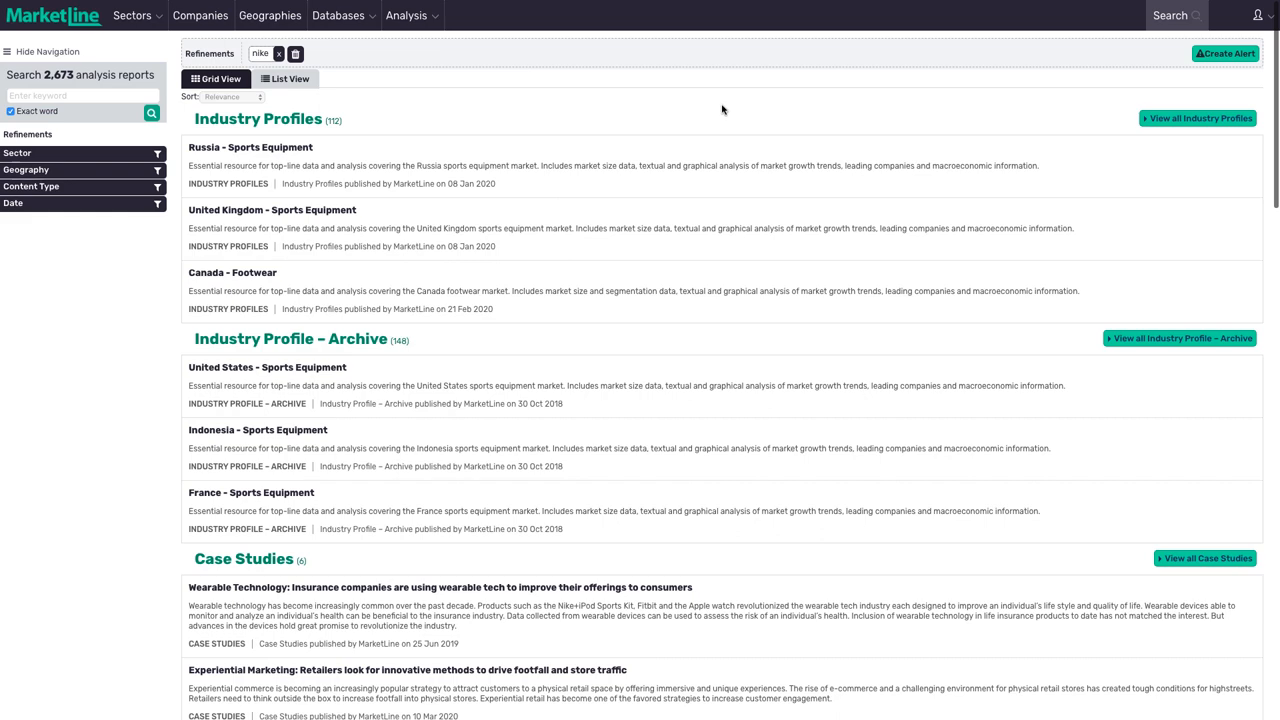
mouse_move(278, 280)
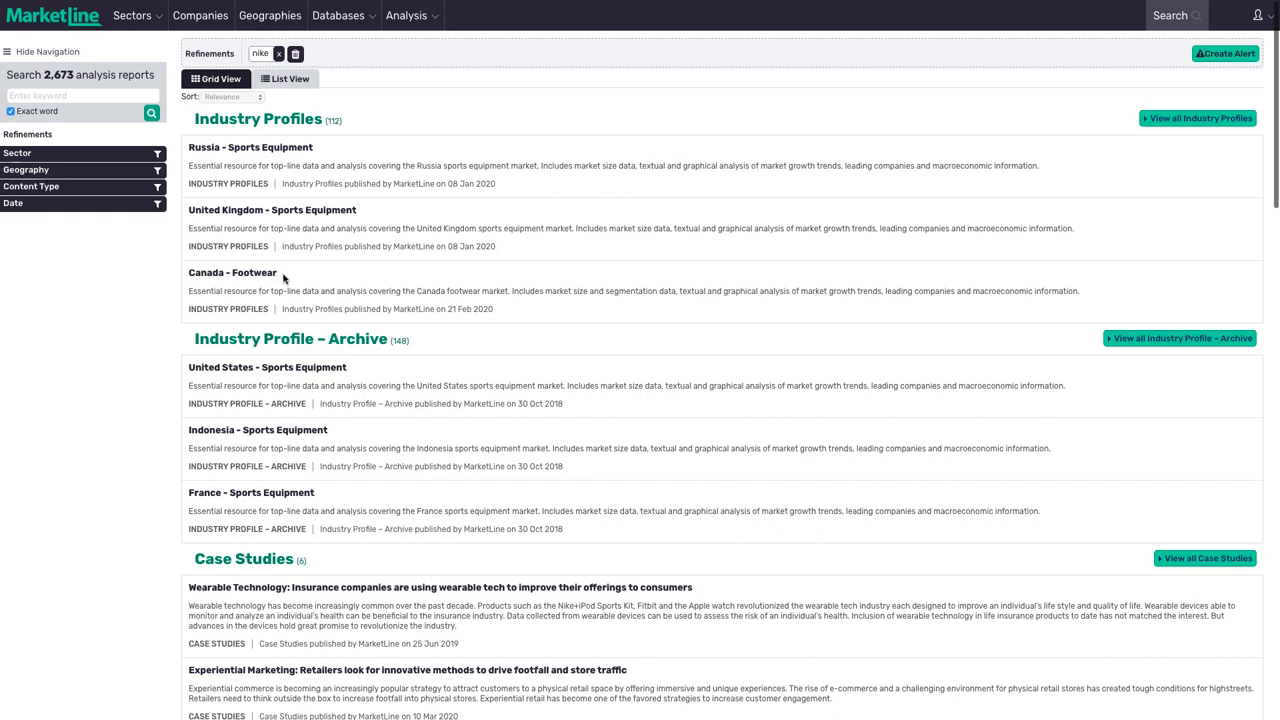
Step: Scroll to the Companies table and open the NIKE Inc company profile
scroll("down", 3)
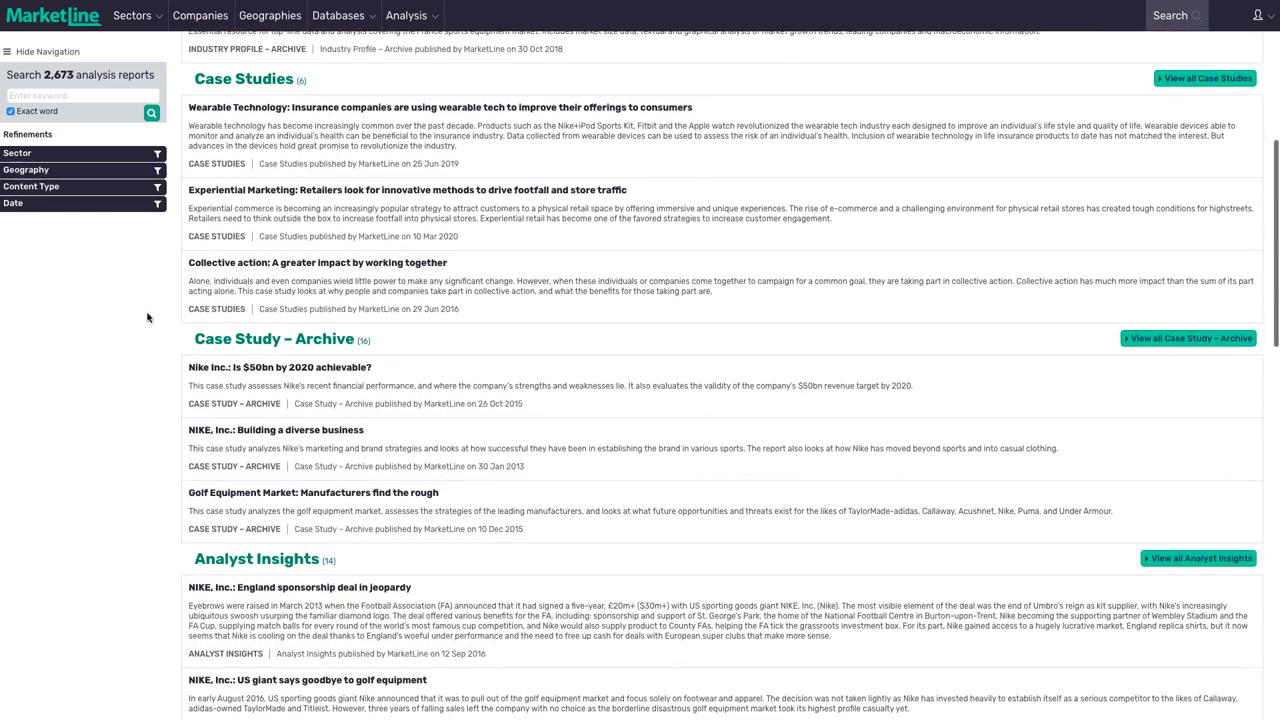
scroll("down", 3)
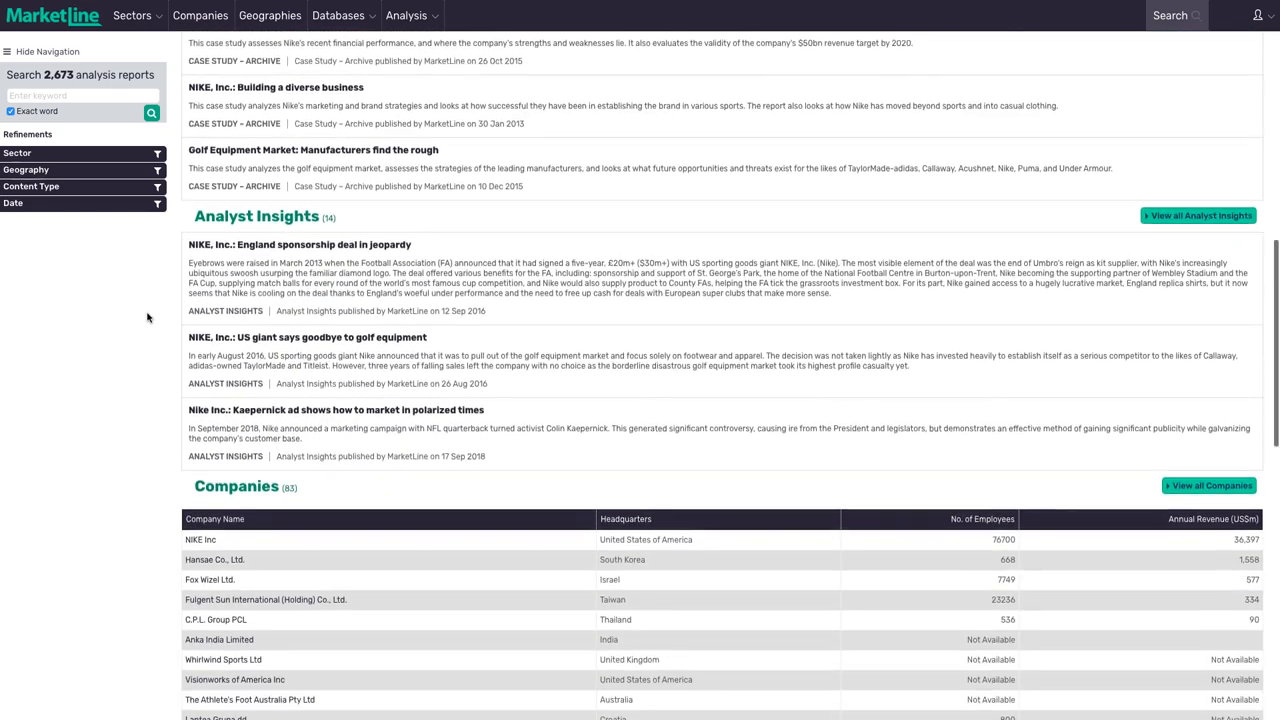
scroll("down", 3)
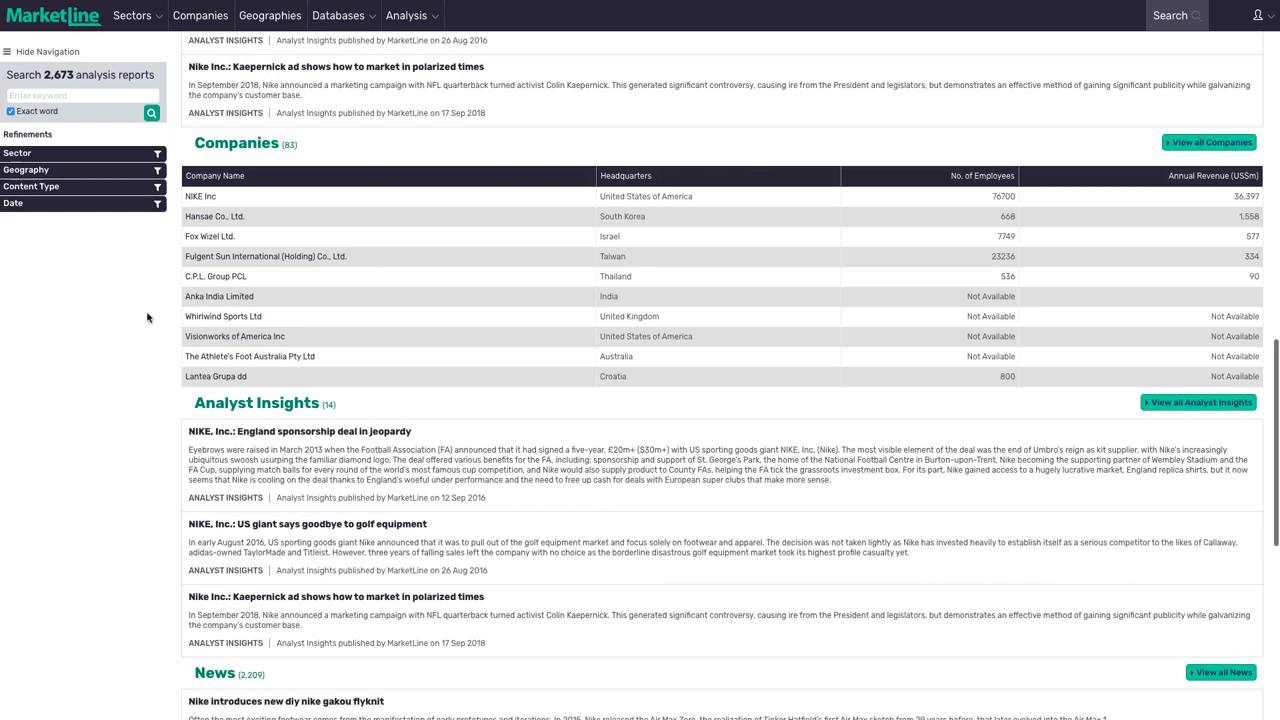
scroll("down", 3)
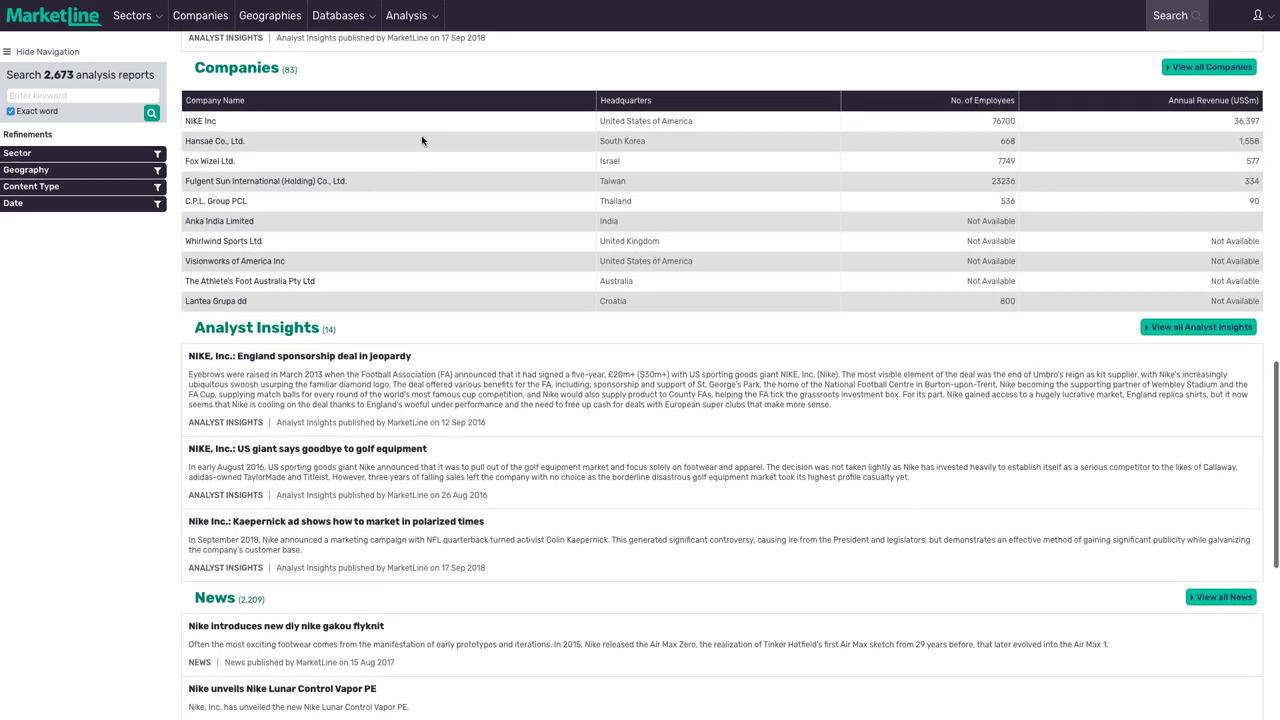
mouse_move(204, 128)
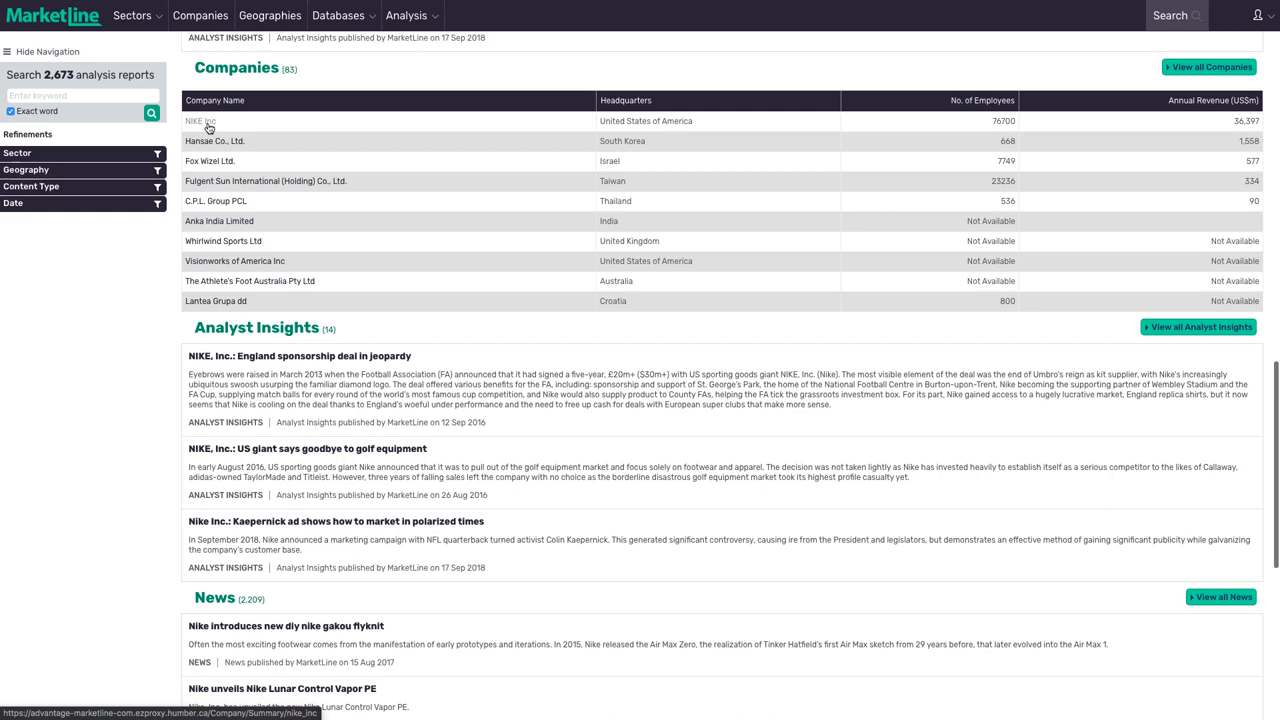
left_click(196, 128)
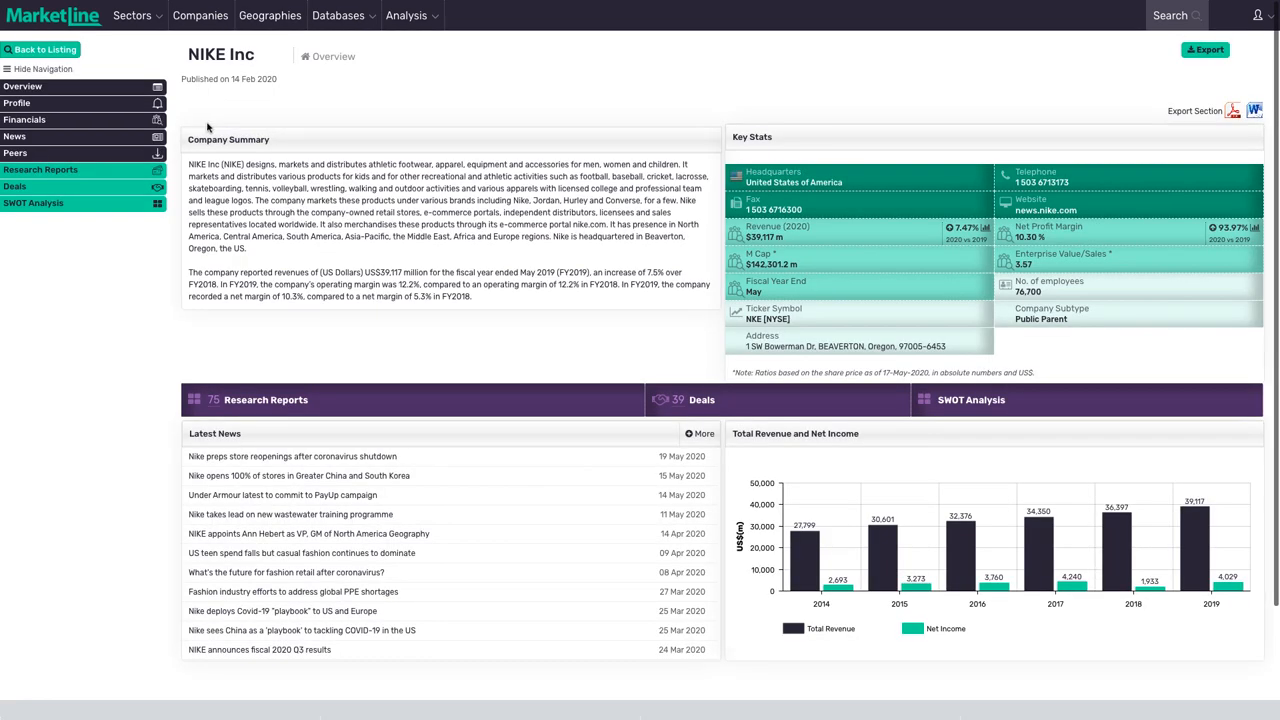
mouse_move(134, 58)
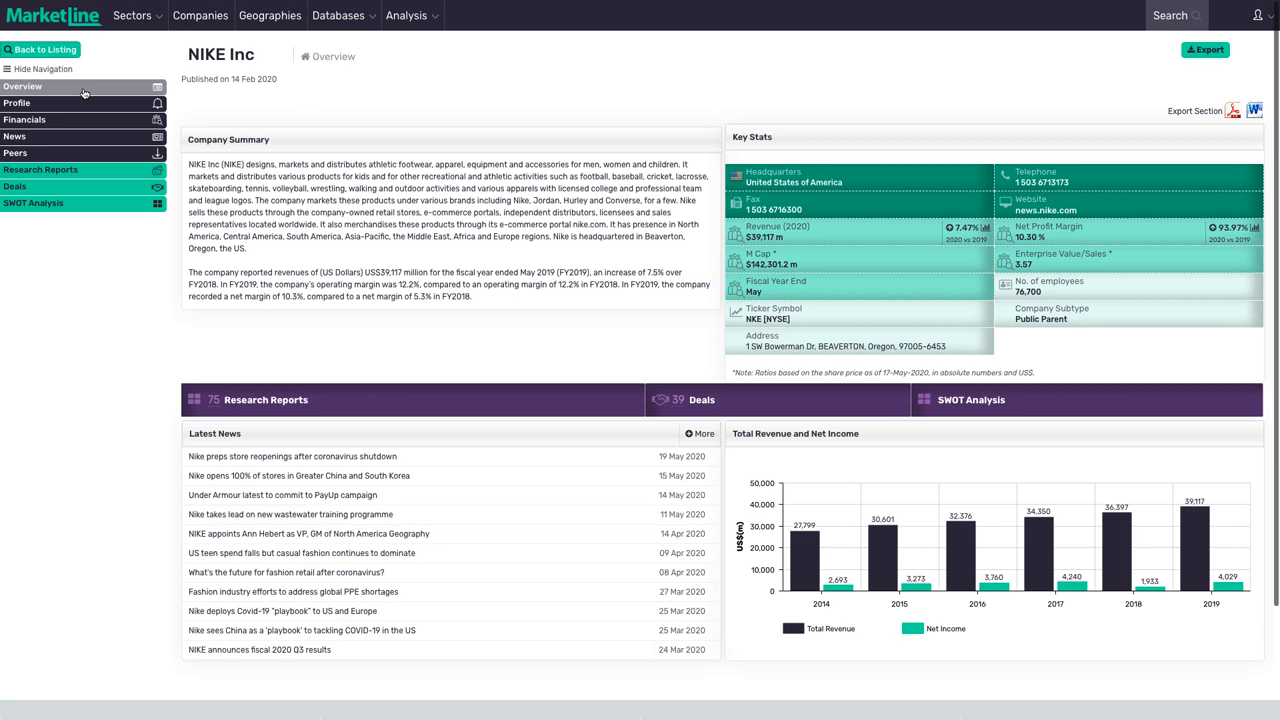
Step: Expand the Profile sub-sections and open the NIKE Inc SWOT Analysis
left_click(16, 104)
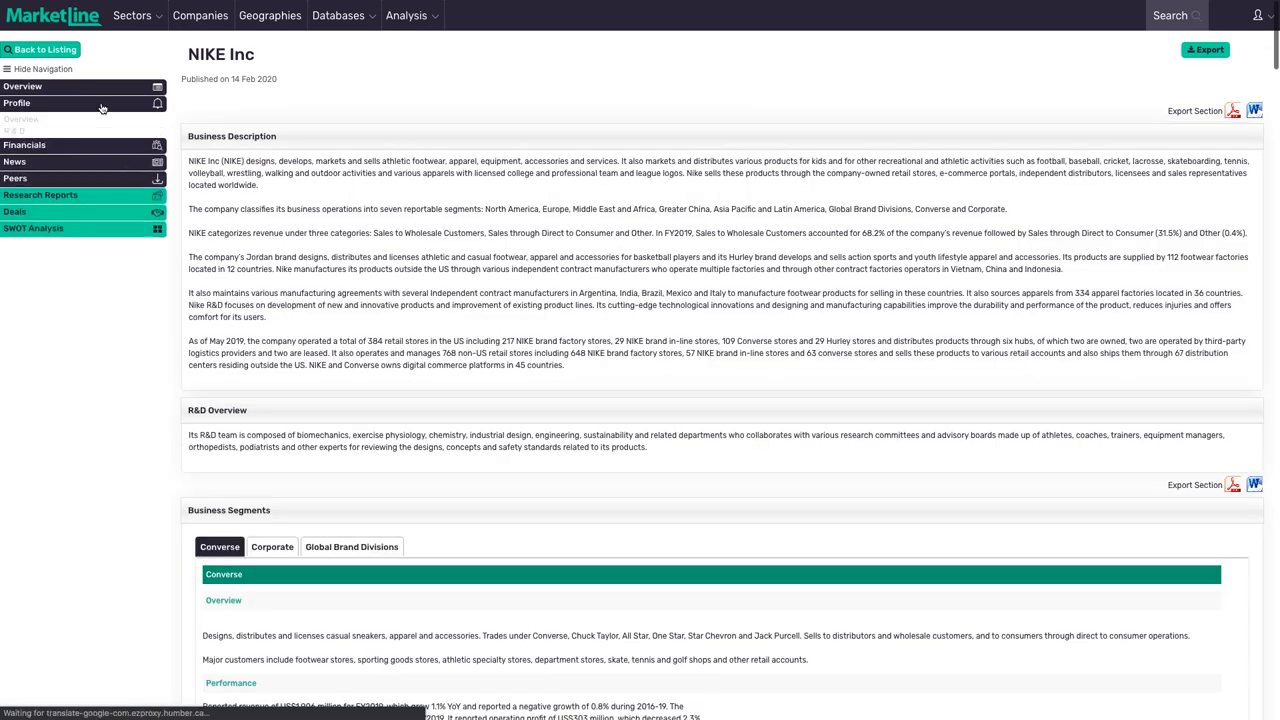
left_click(40, 102)
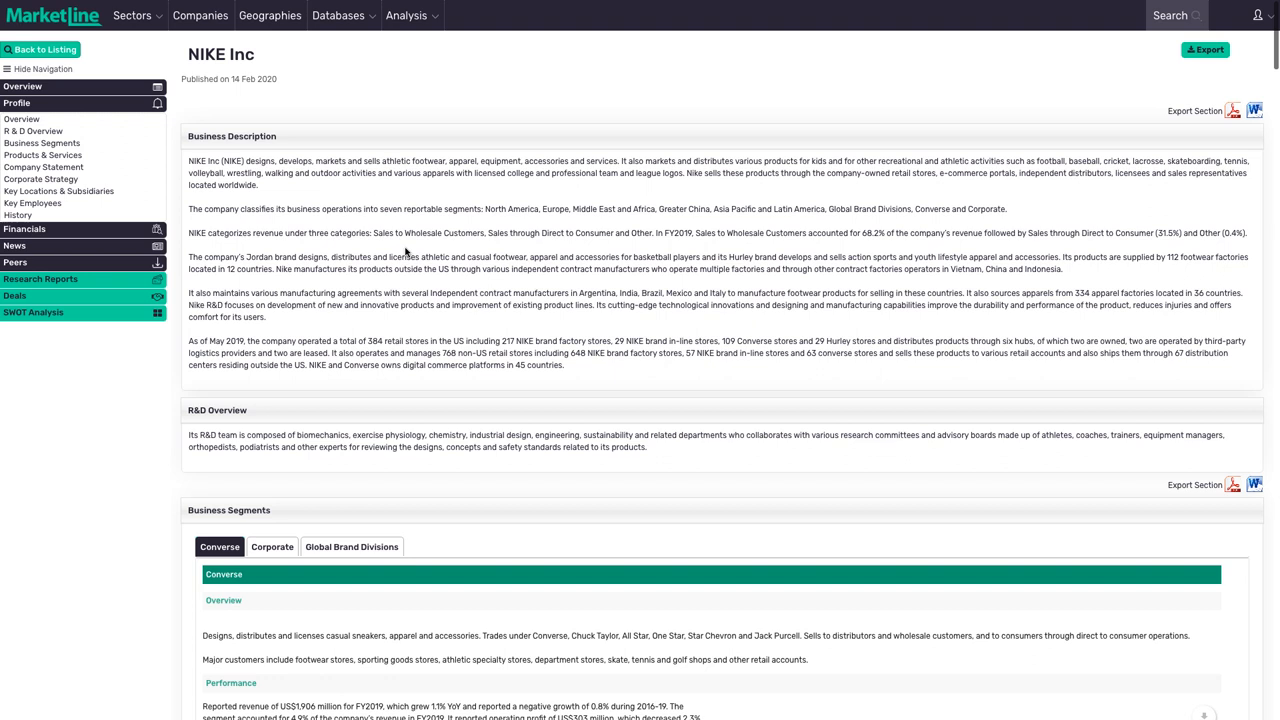
mouse_move(472, 258)
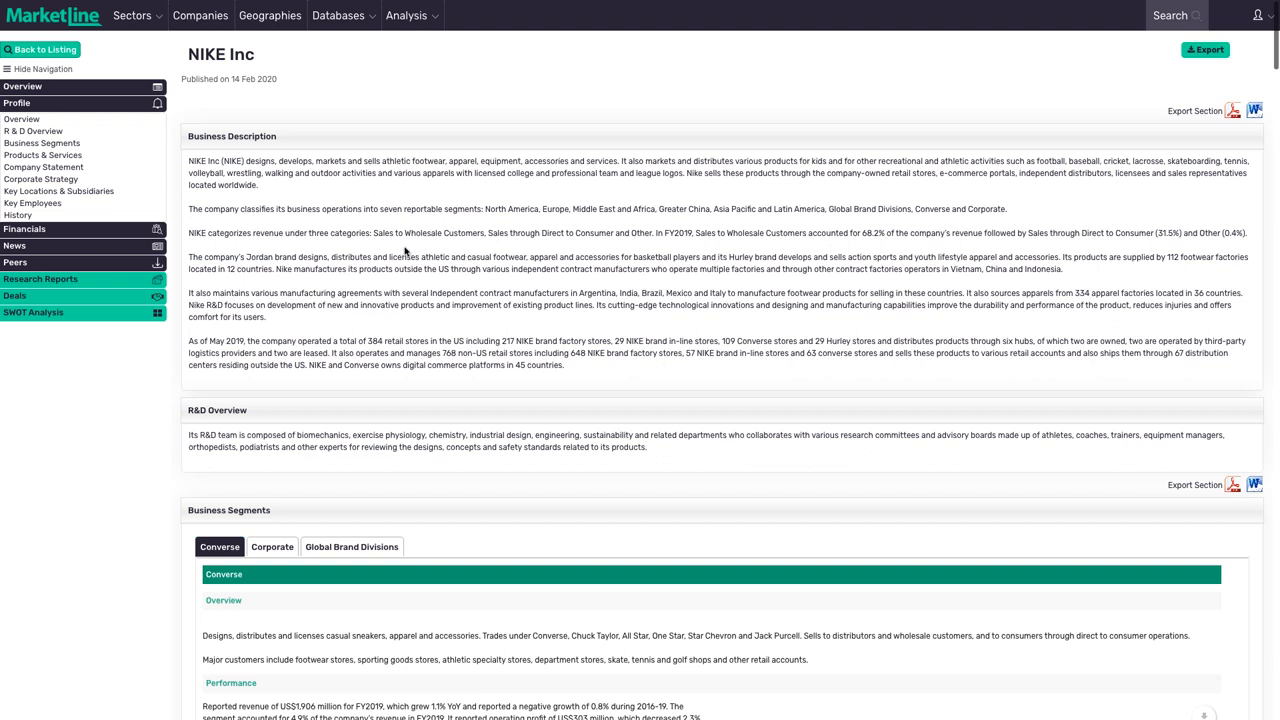
mouse_move(128, 320)
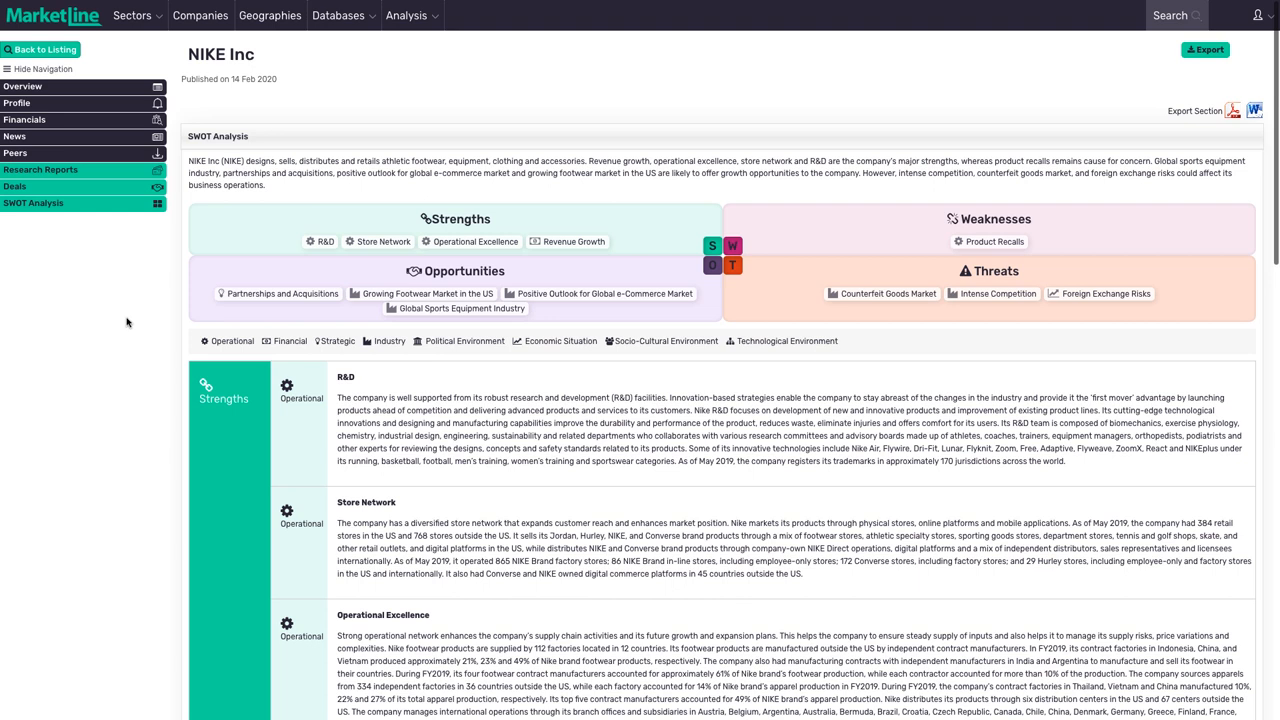
mouse_move(608, 432)
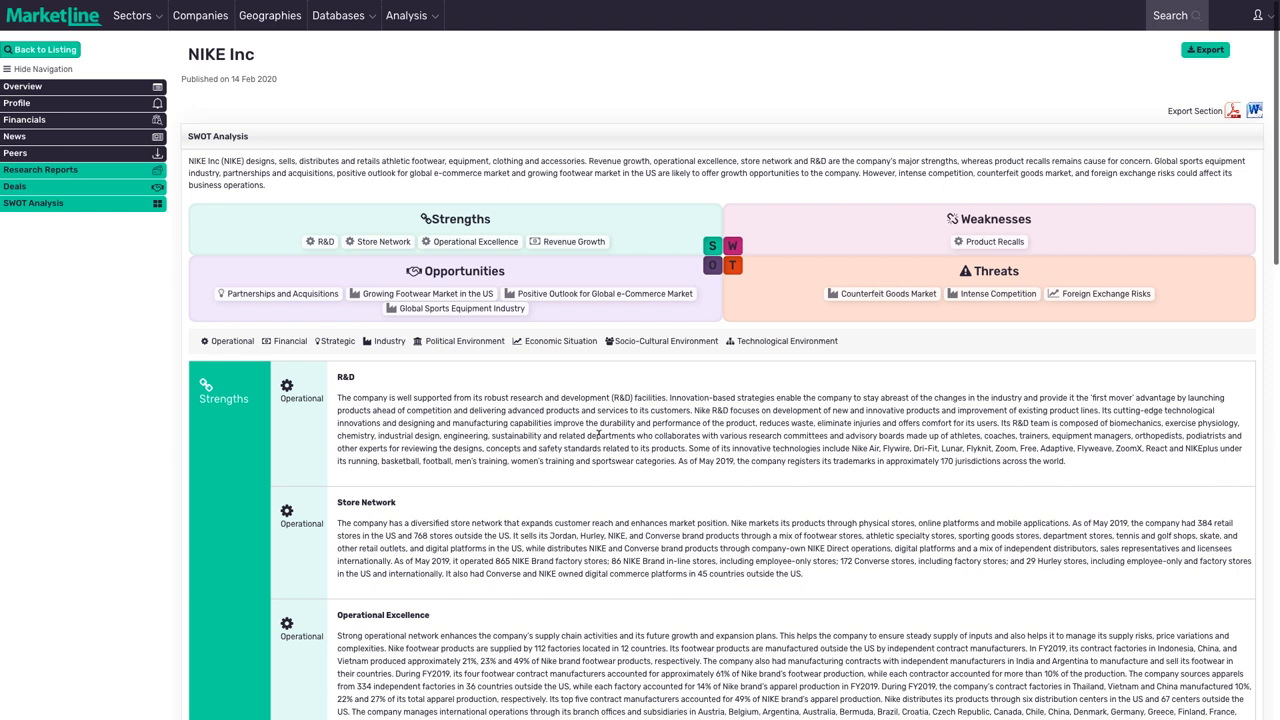
mouse_move(616, 340)
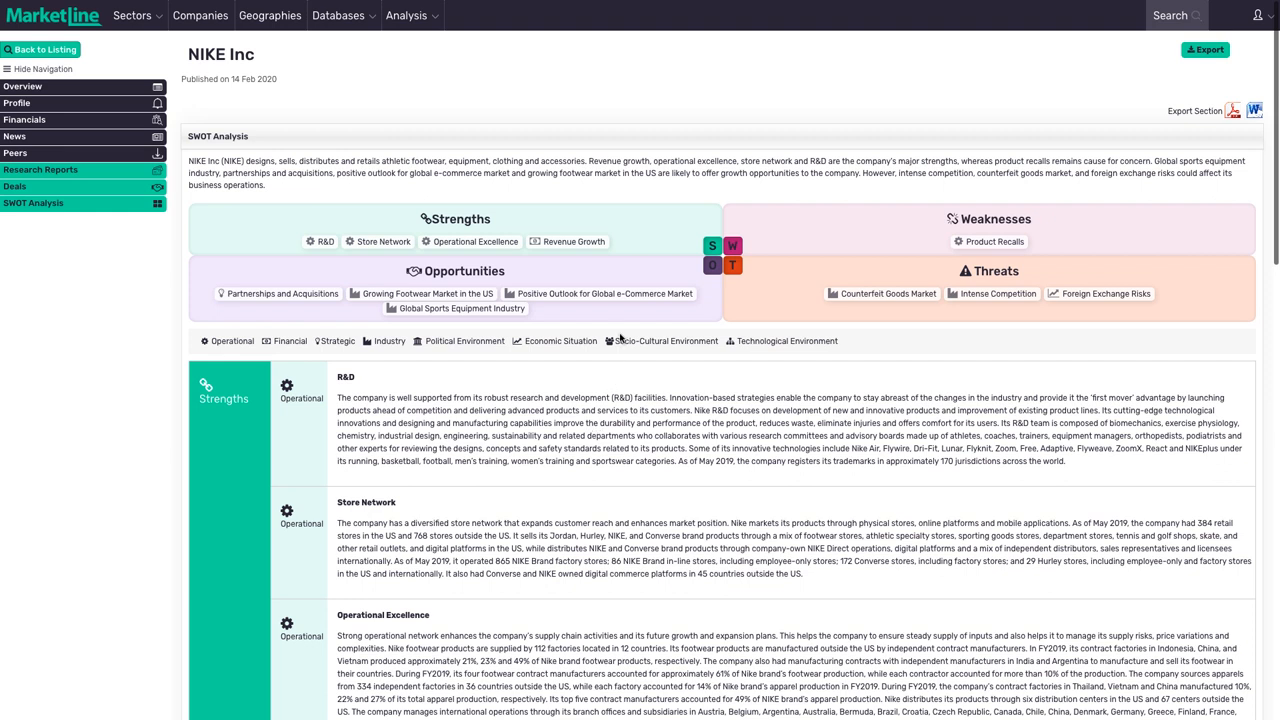
scroll("down", 3)
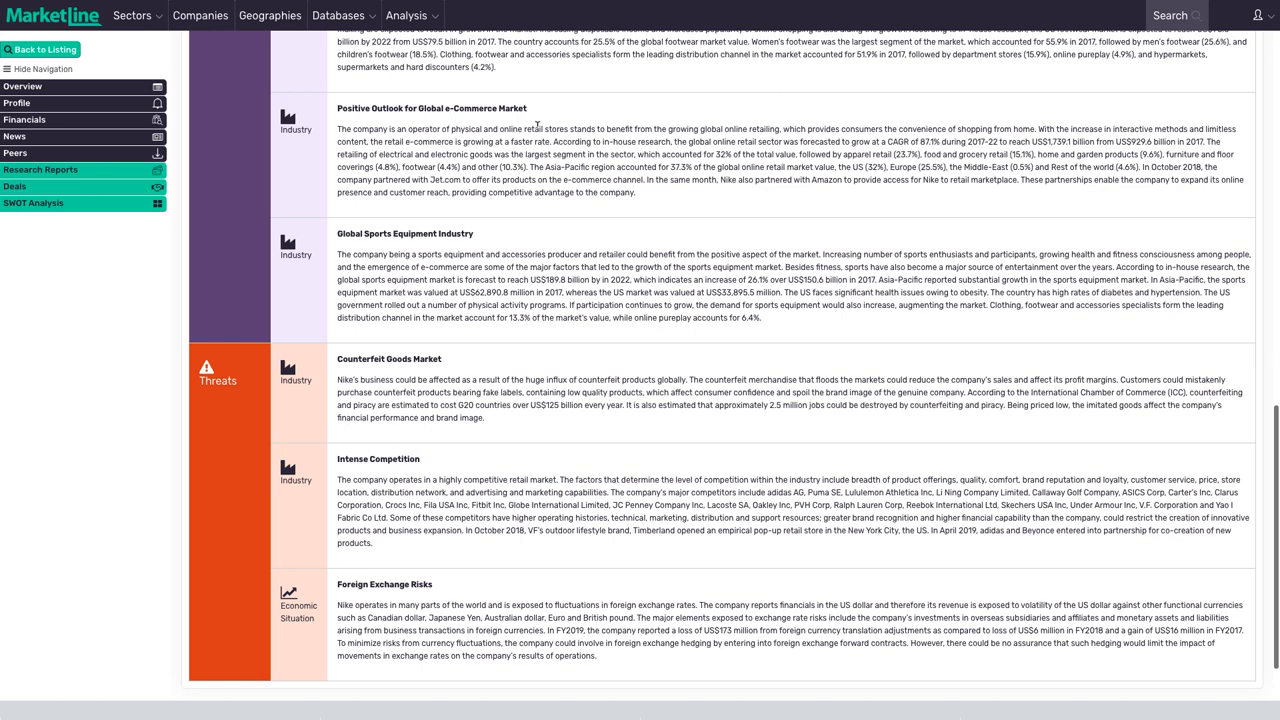
mouse_move(512, 338)
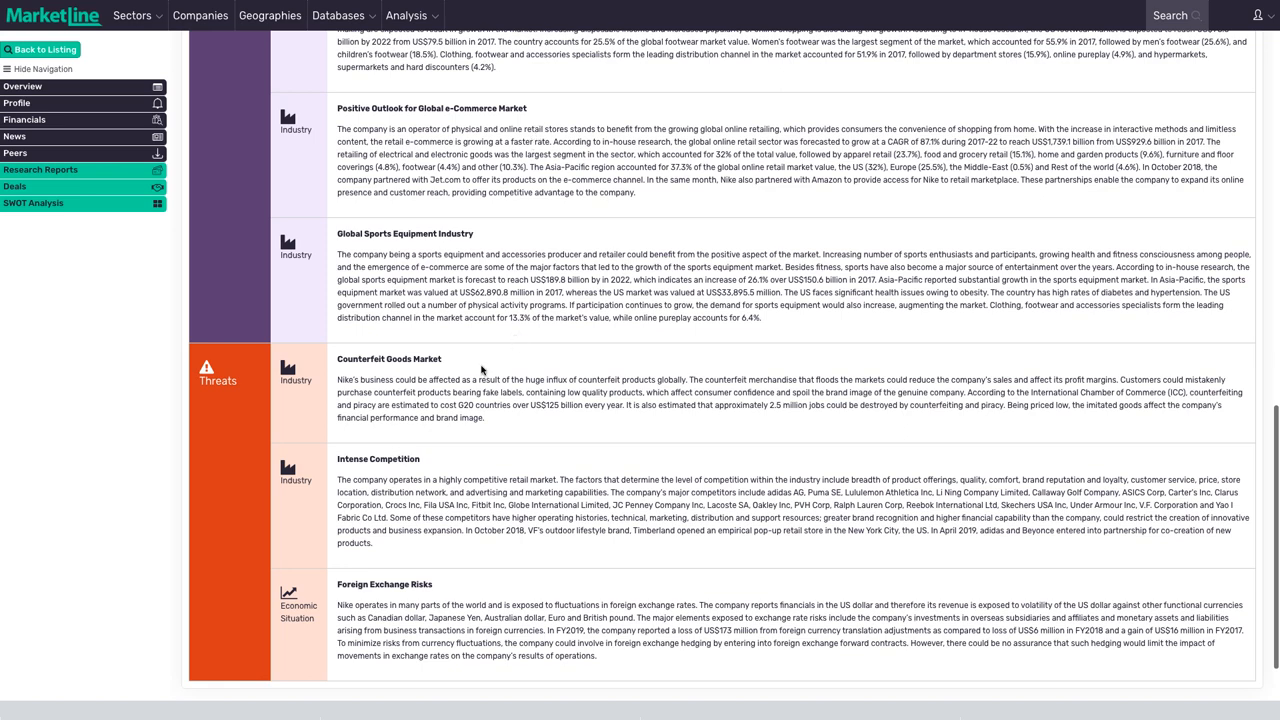
mouse_move(480, 370)
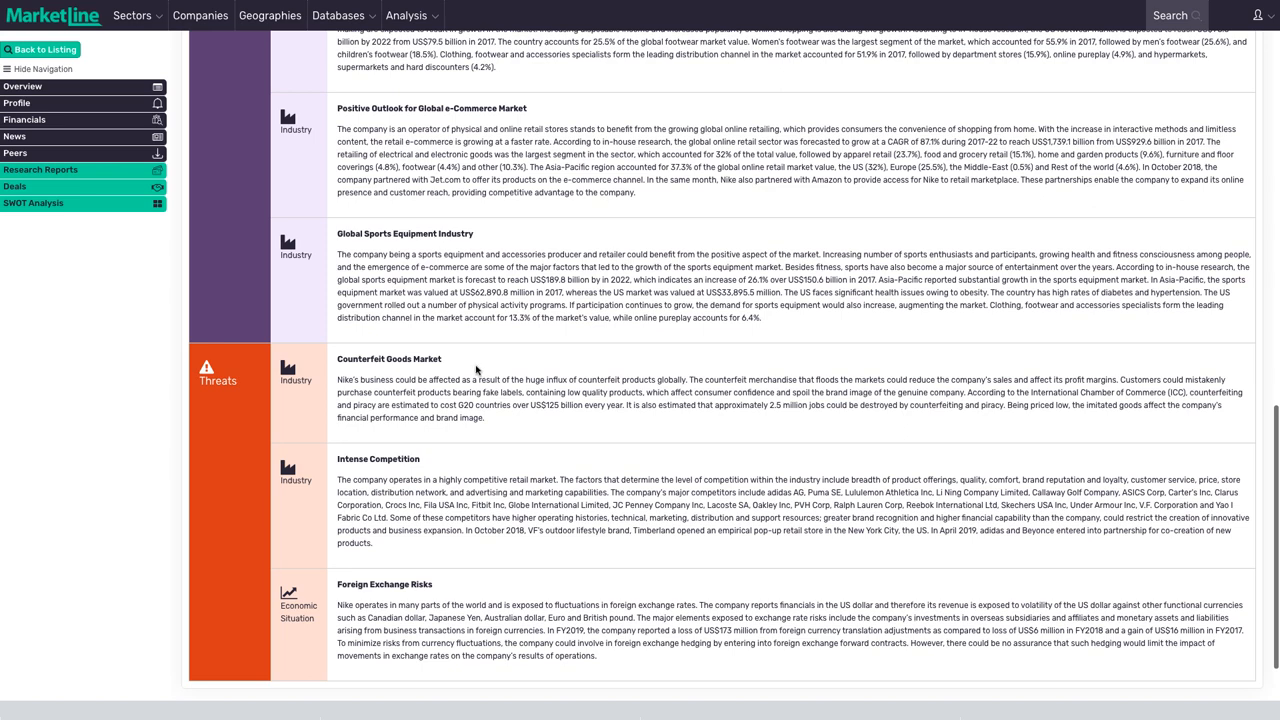
mouse_move(516, 472)
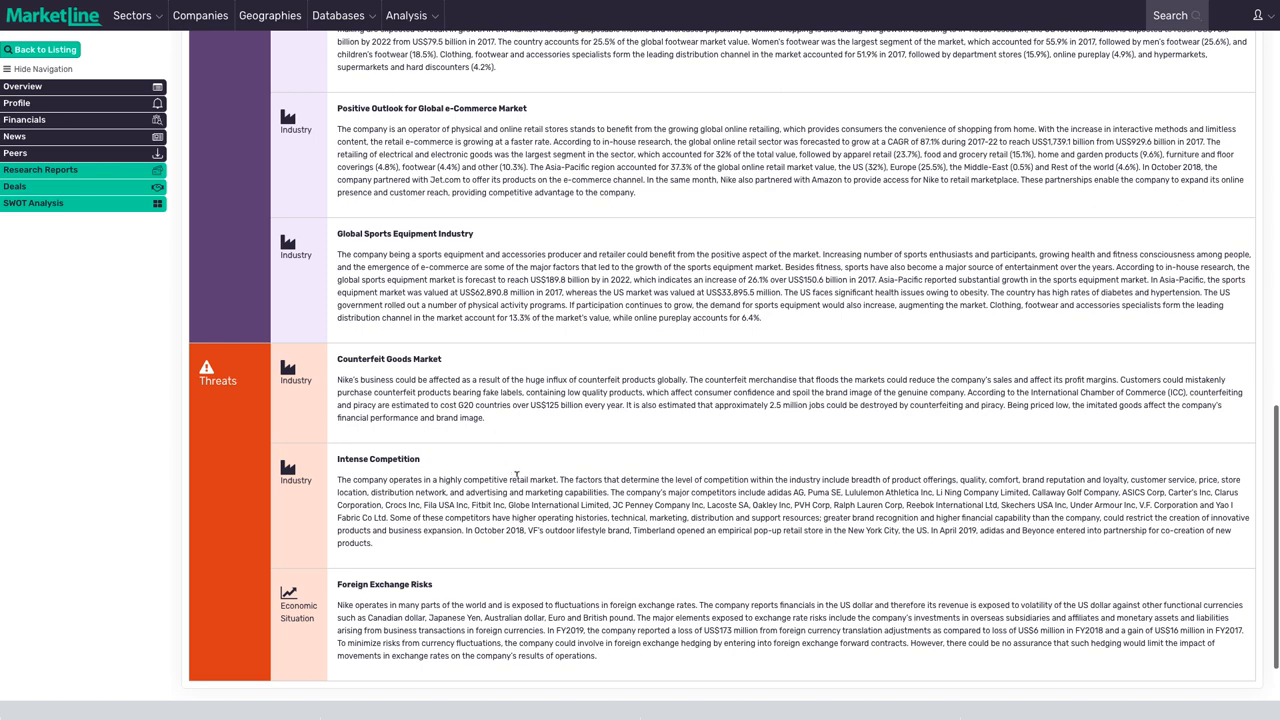
mouse_move(520, 476)
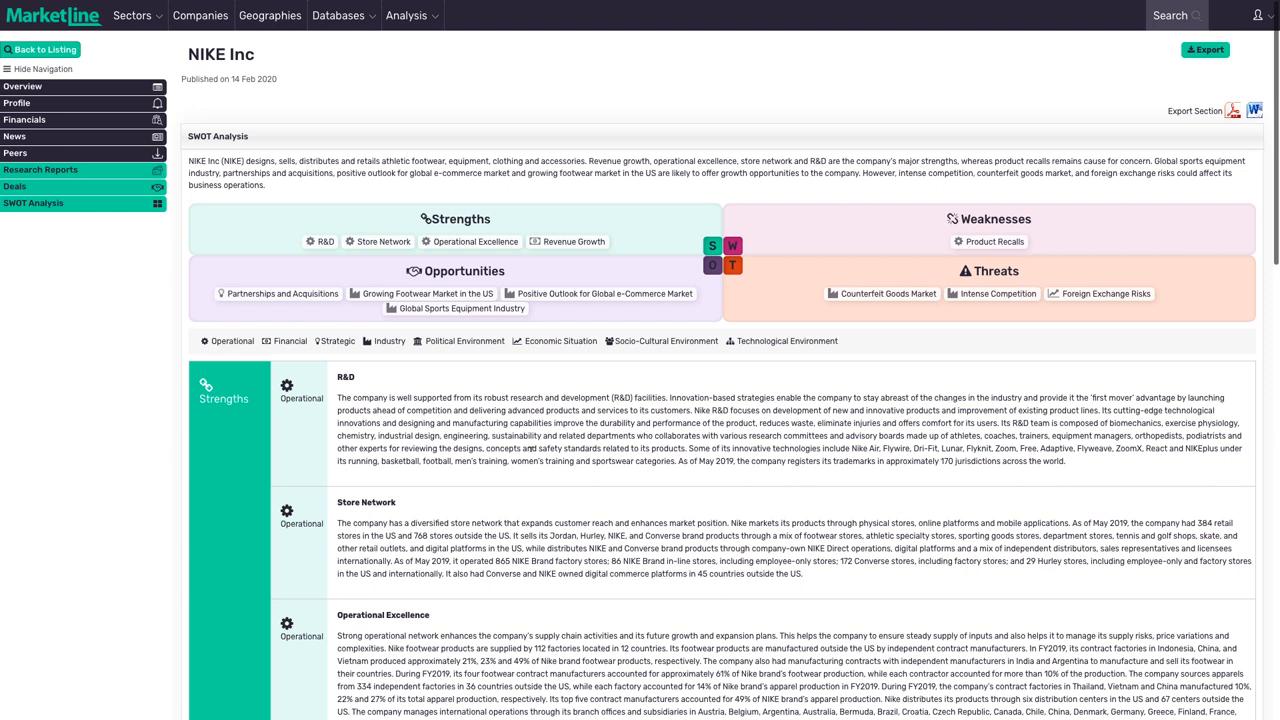
mouse_move(532, 448)
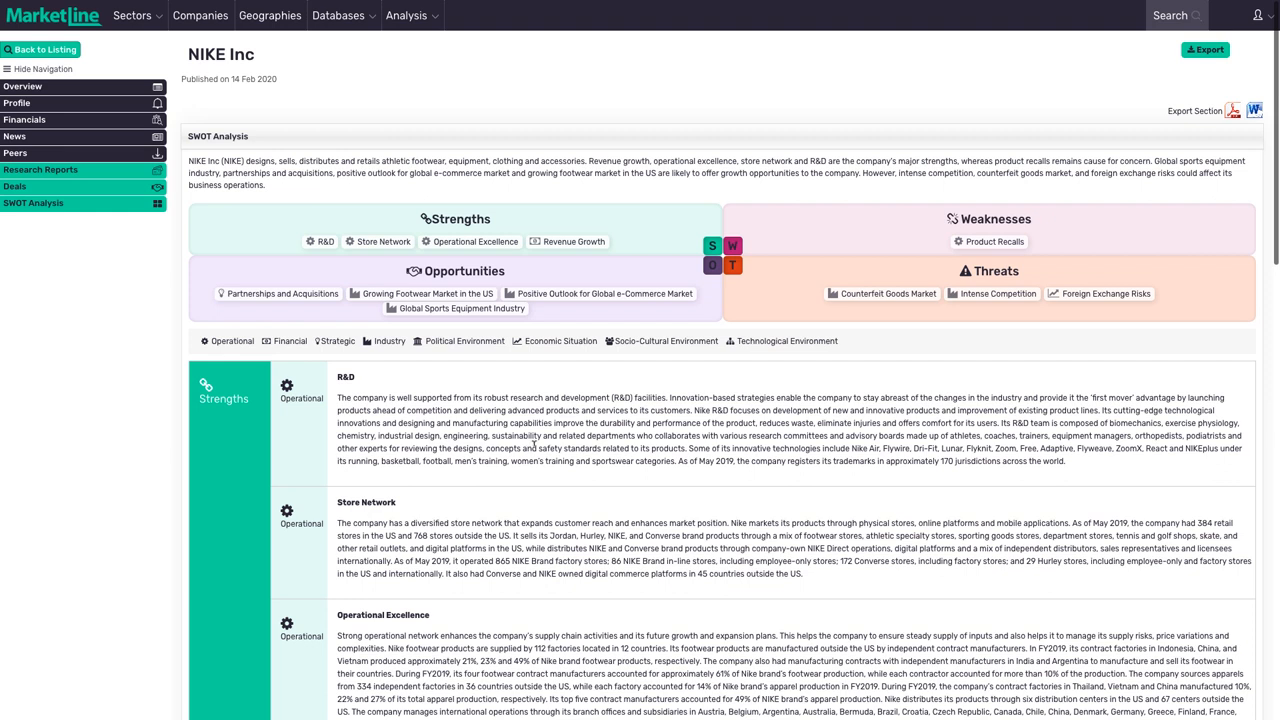
mouse_move(552, 444)
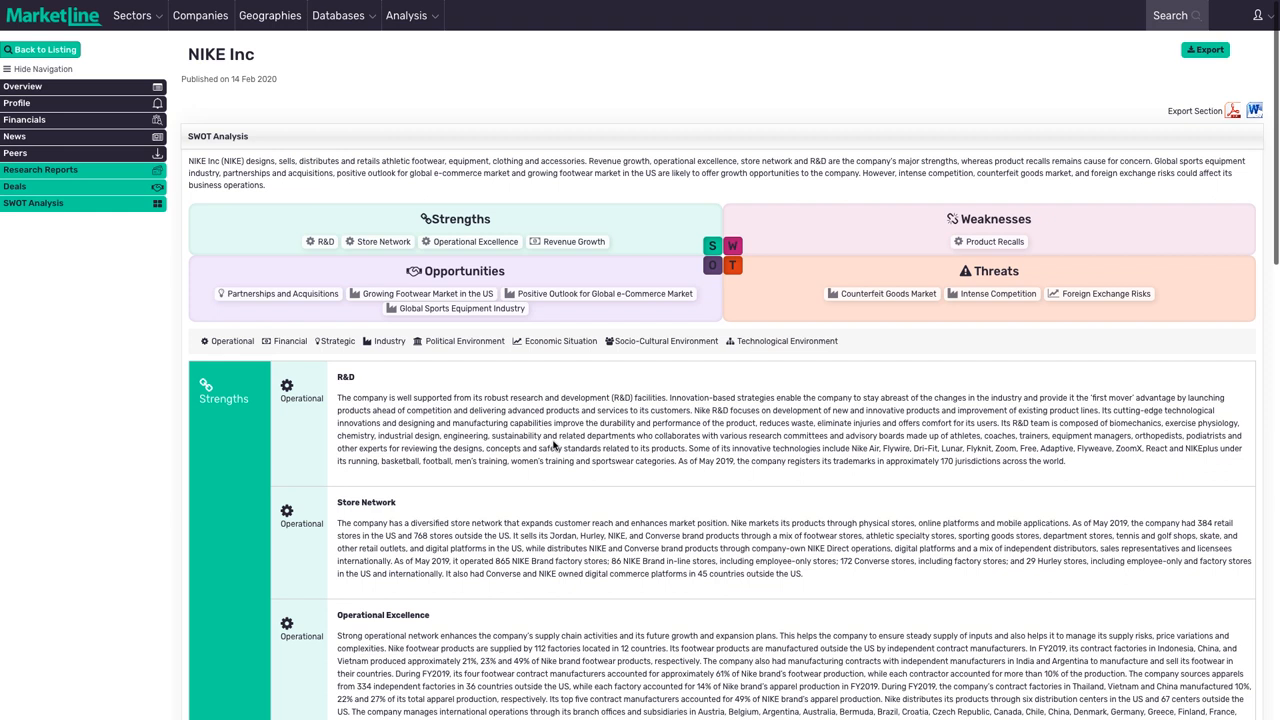
Step: Export the NIKE Inc company report from MarketLine
left_click(1200, 50)
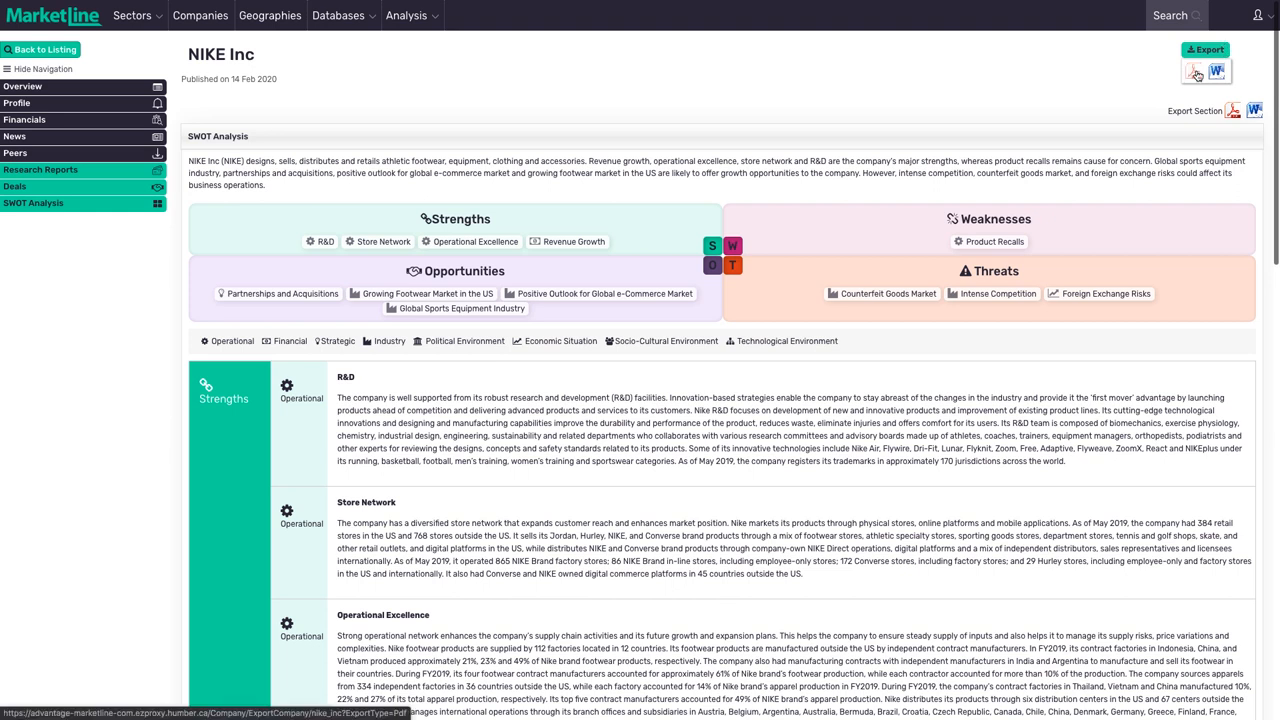
left_click(1196, 72)
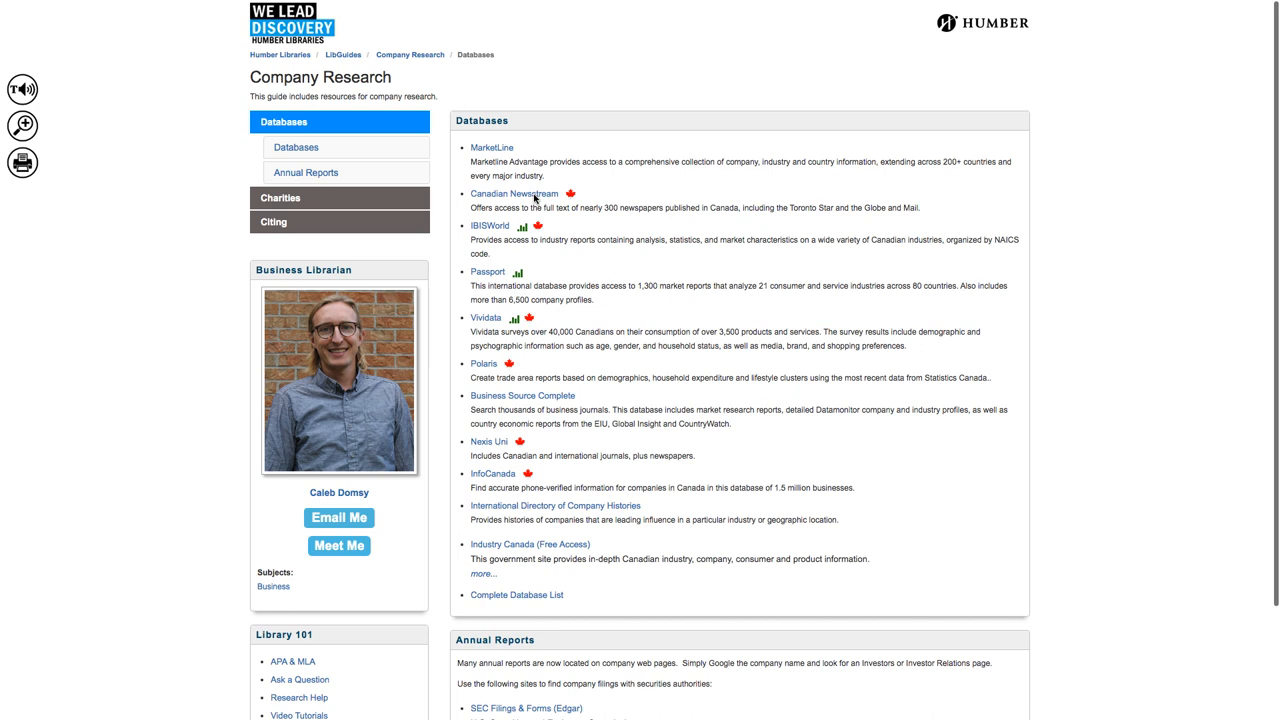
Step: Open Canadian Newsstream and run an Advanced Search for nike
left_click(504, 192)
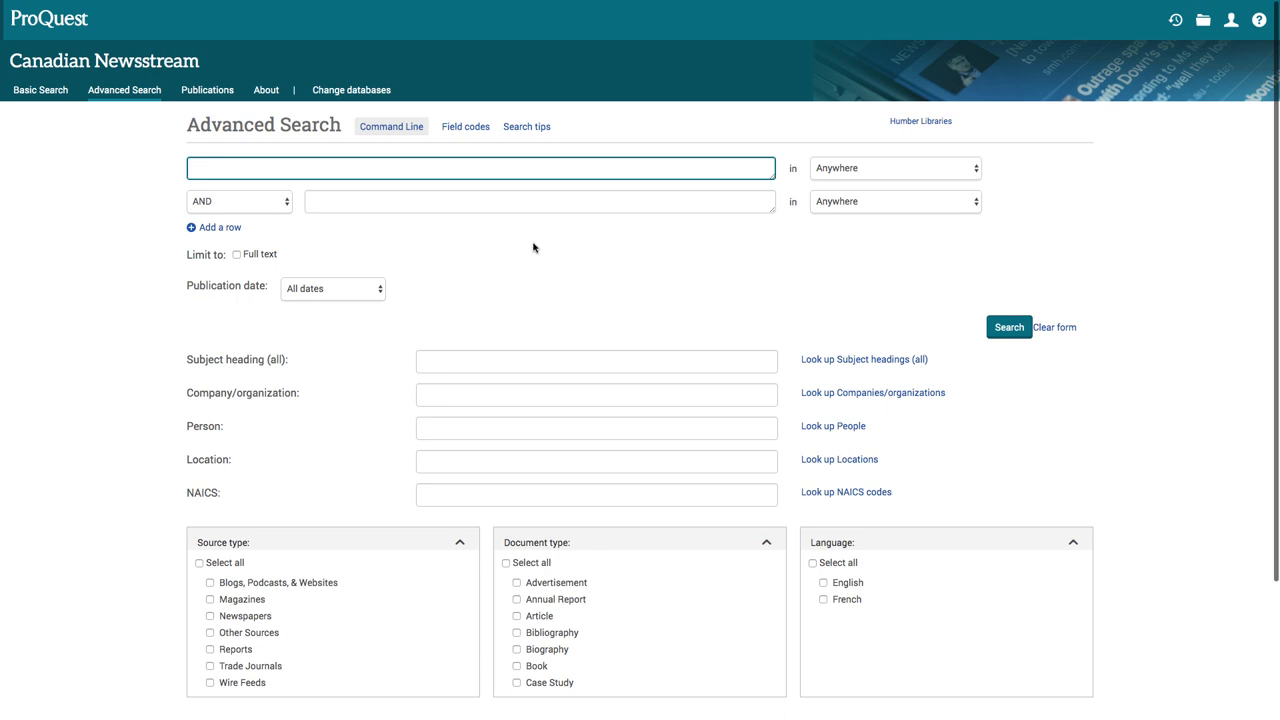
type("nike")
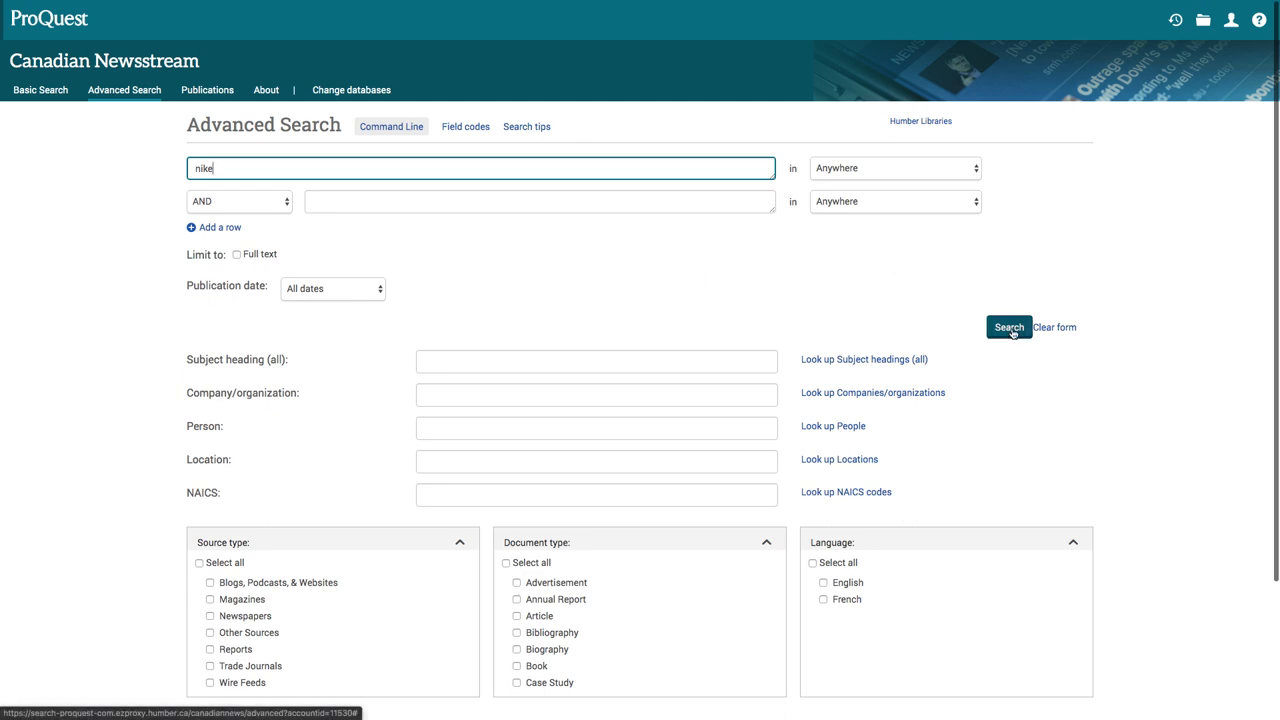
left_click(1008, 328)
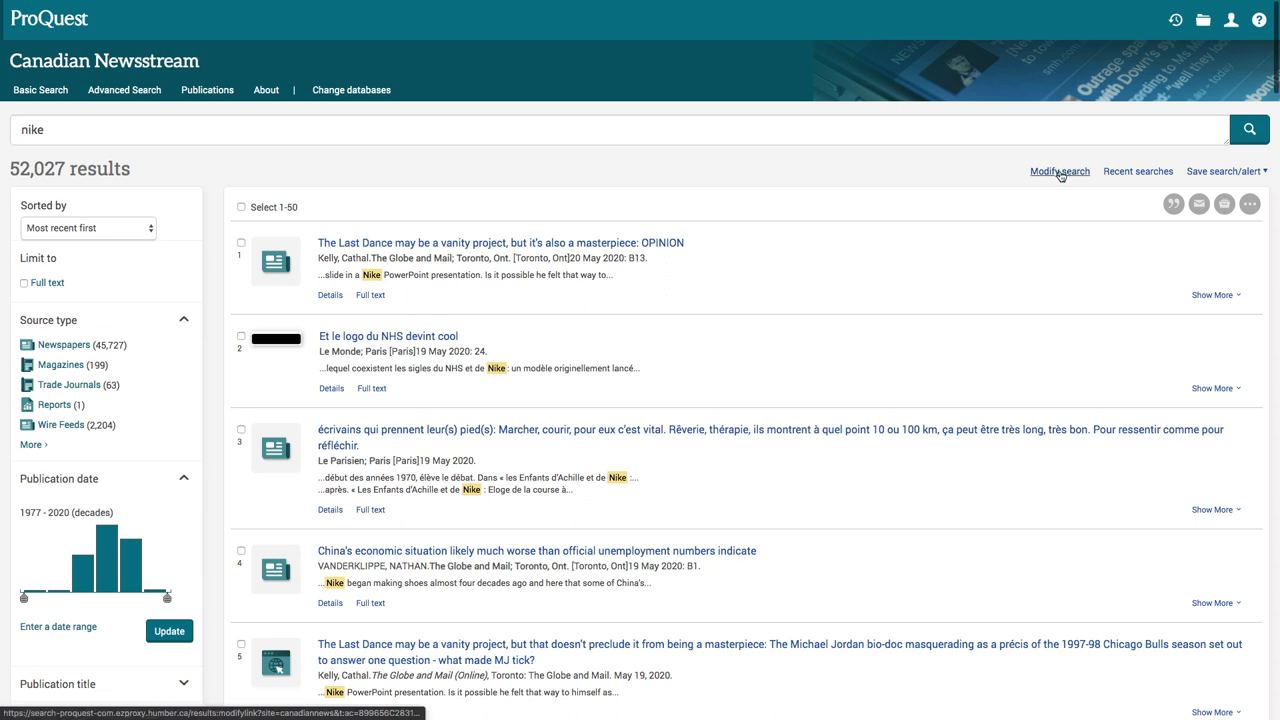
Step: Rerun the nike search restricted to Document title — TI
left_click(1060, 172)
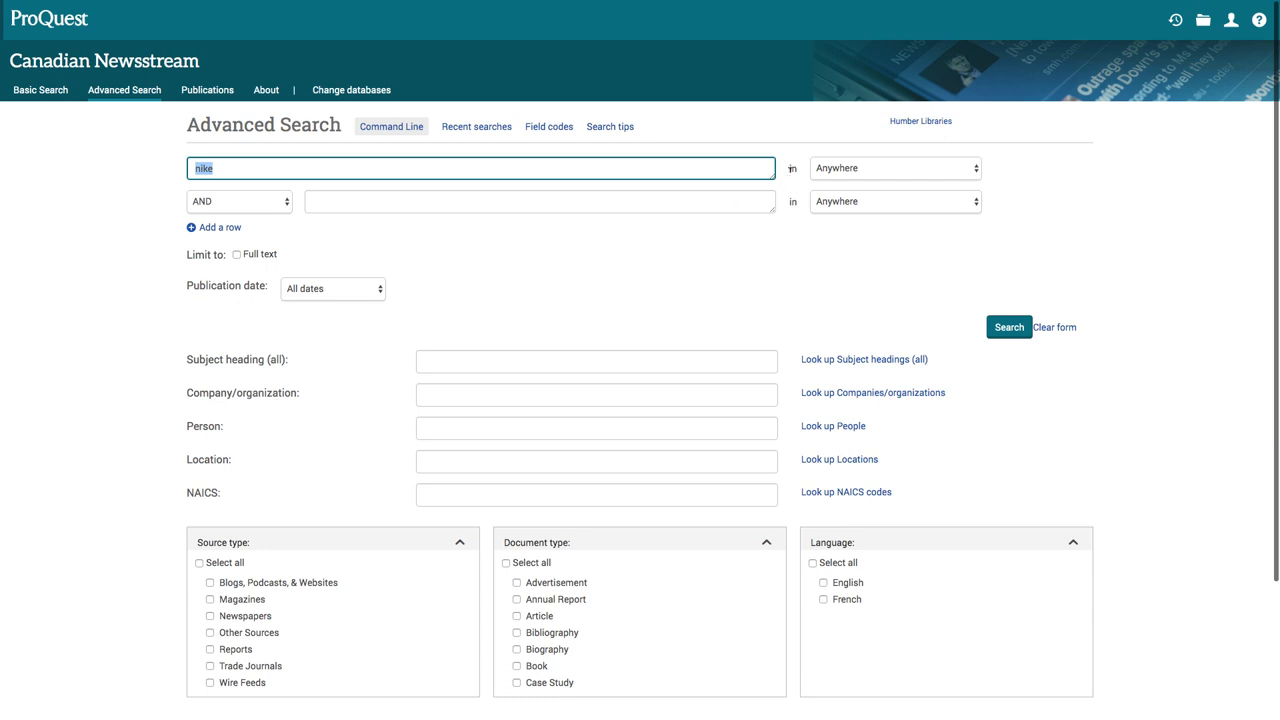
mouse_move(948, 172)
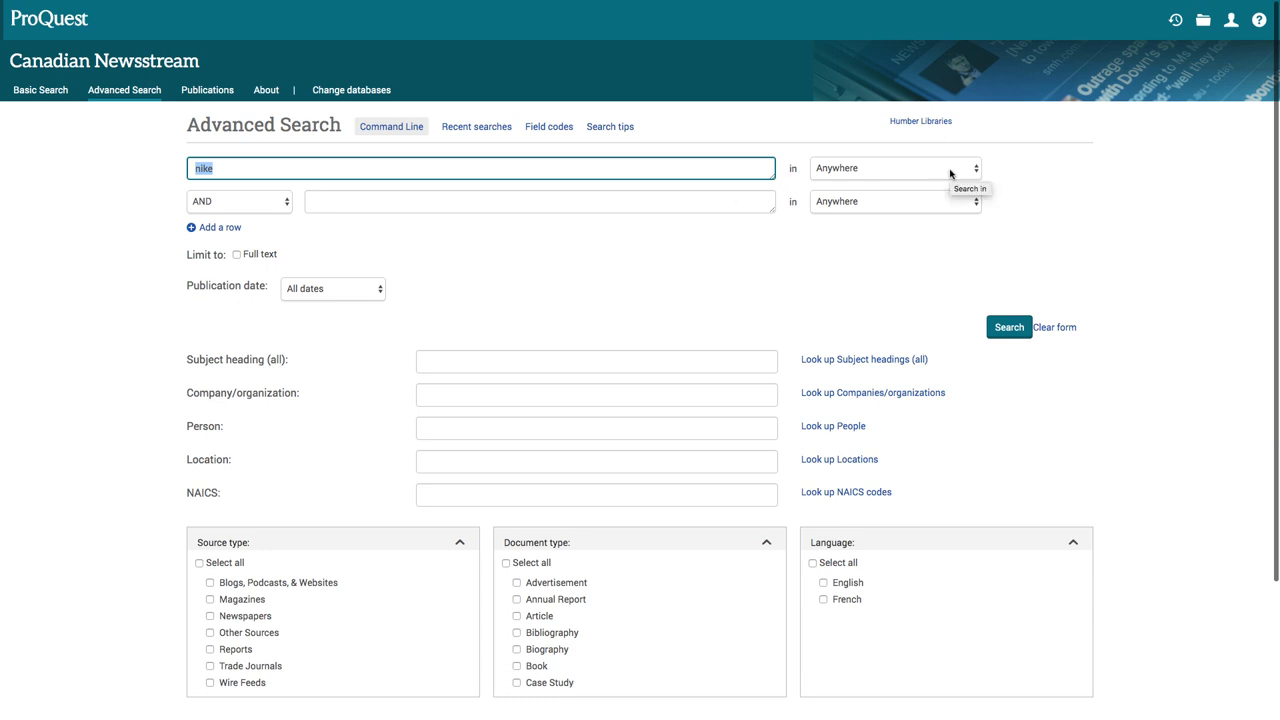
mouse_move(962, 174)
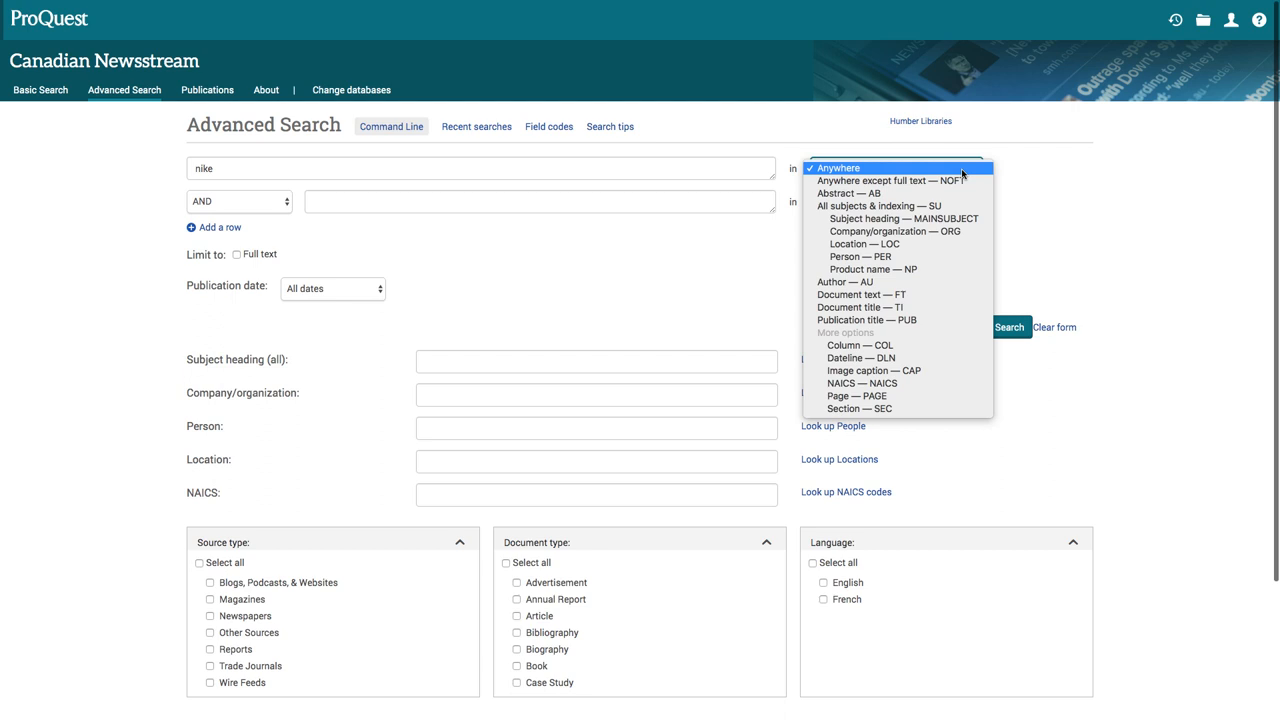
mouse_move(960, 296)
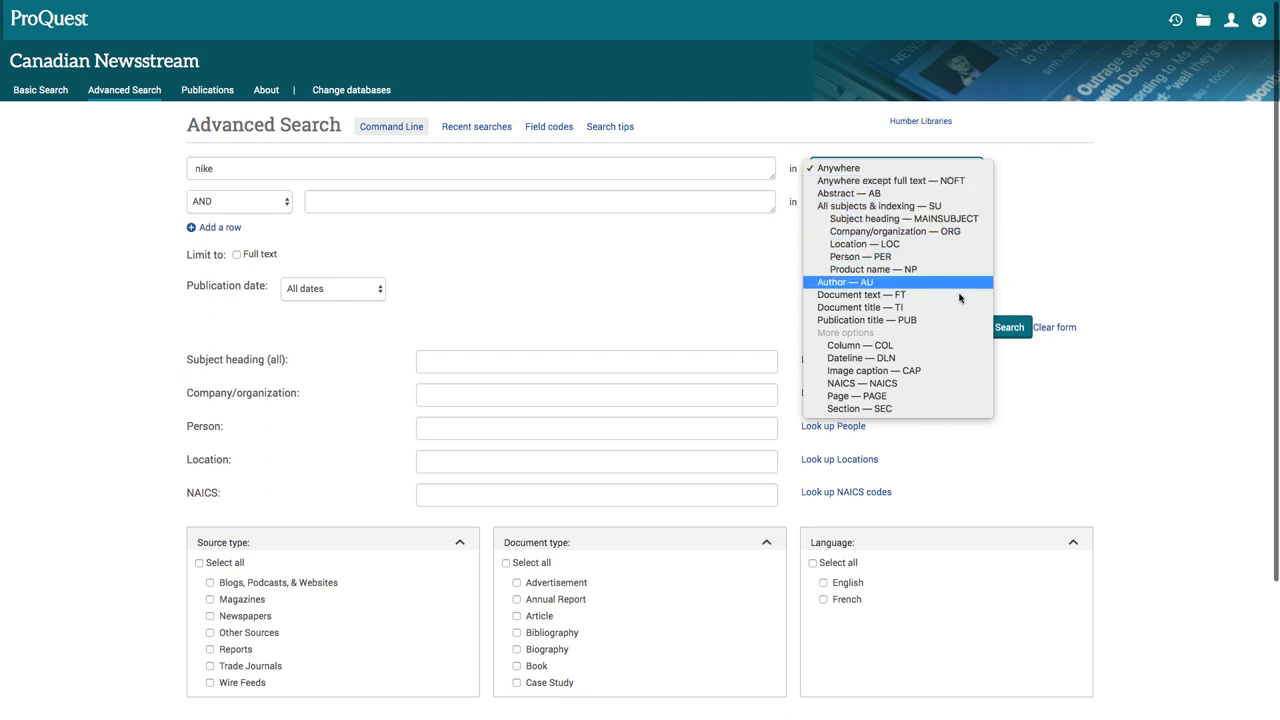
mouse_move(944, 312)
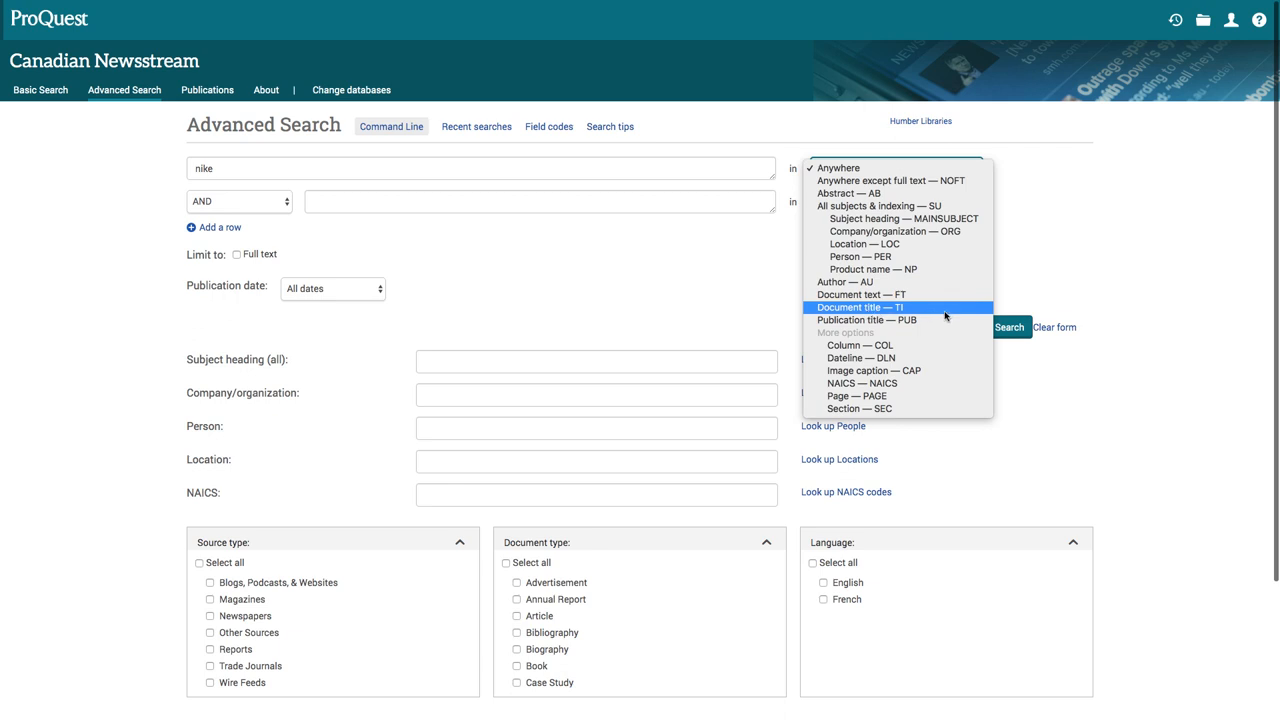
mouse_move(864, 310)
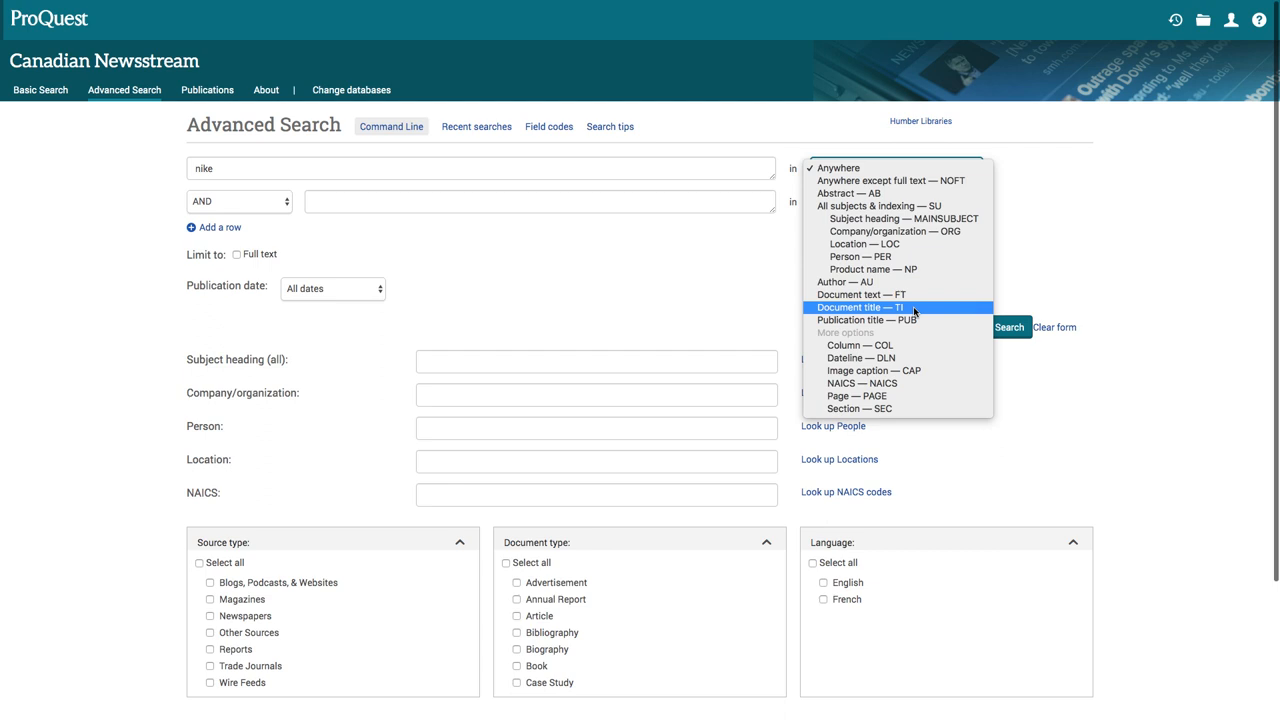
left_click(856, 308)
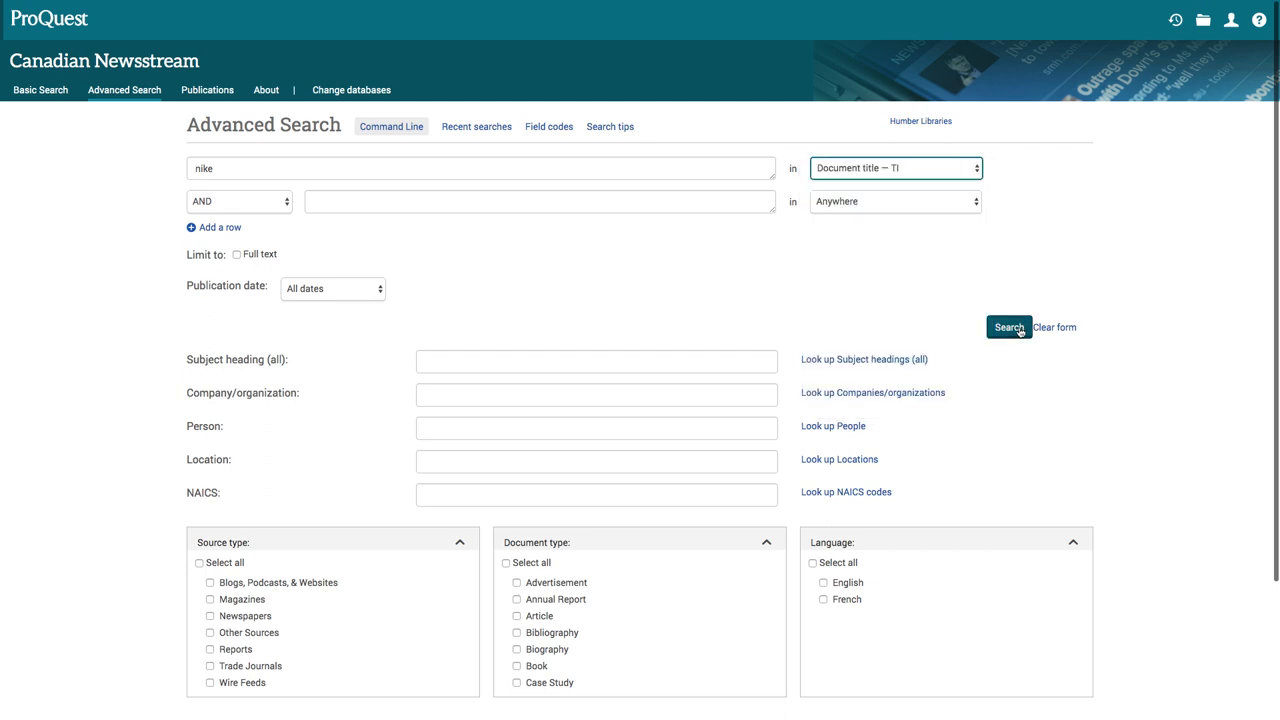
left_click(1008, 328)
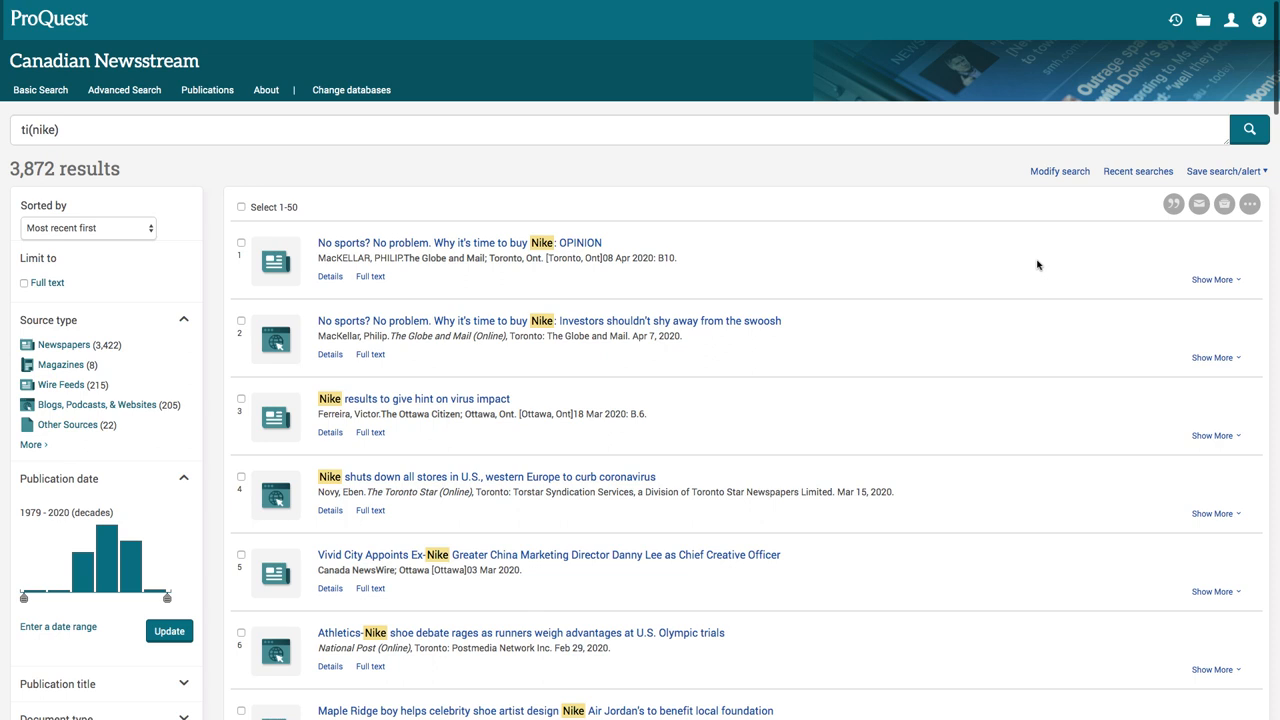
mouse_move(1020, 292)
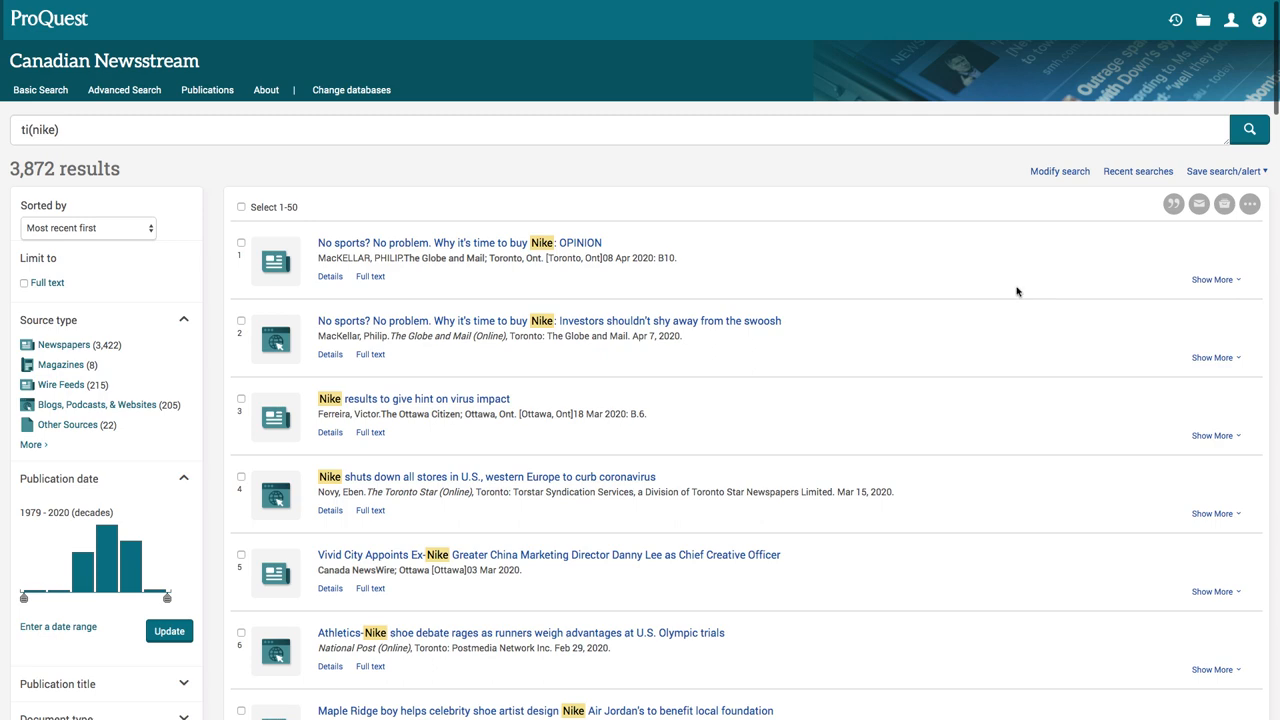
Step: Filter publication titles to National Post, The Globe and Mail and Toronto Star
scroll("down", 3)
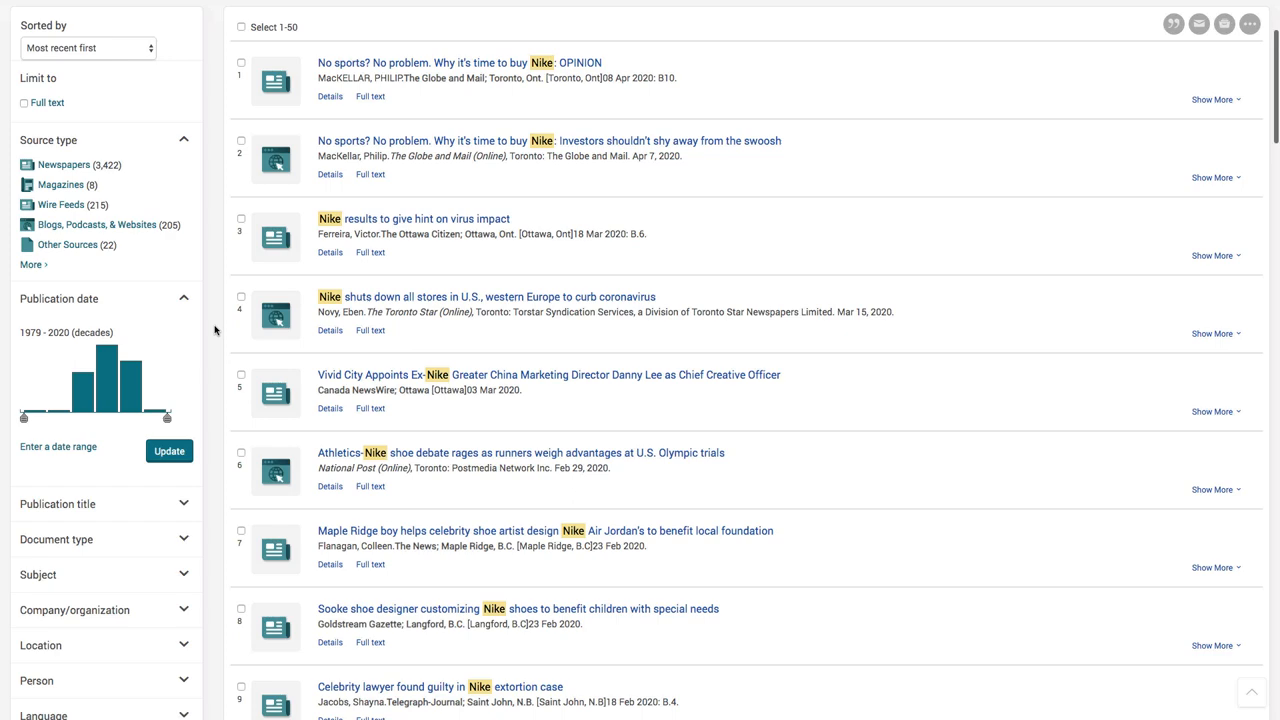
scroll("down", 3)
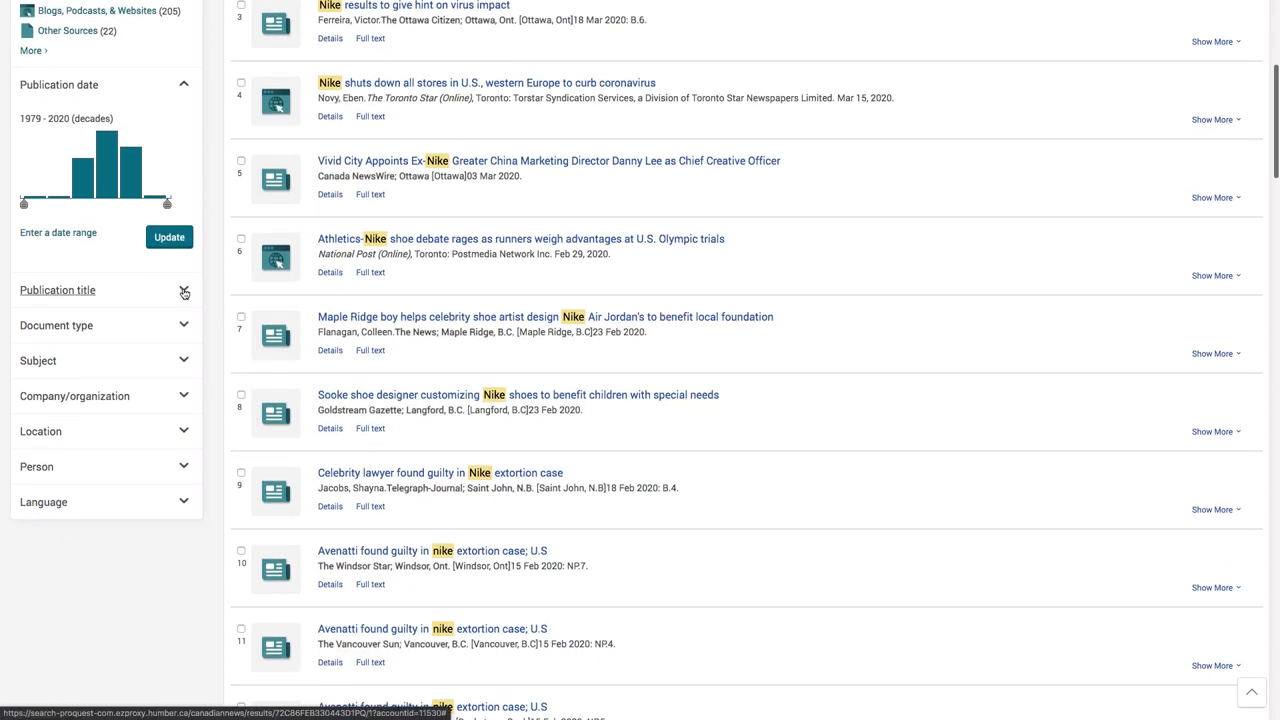
left_click(56, 290)
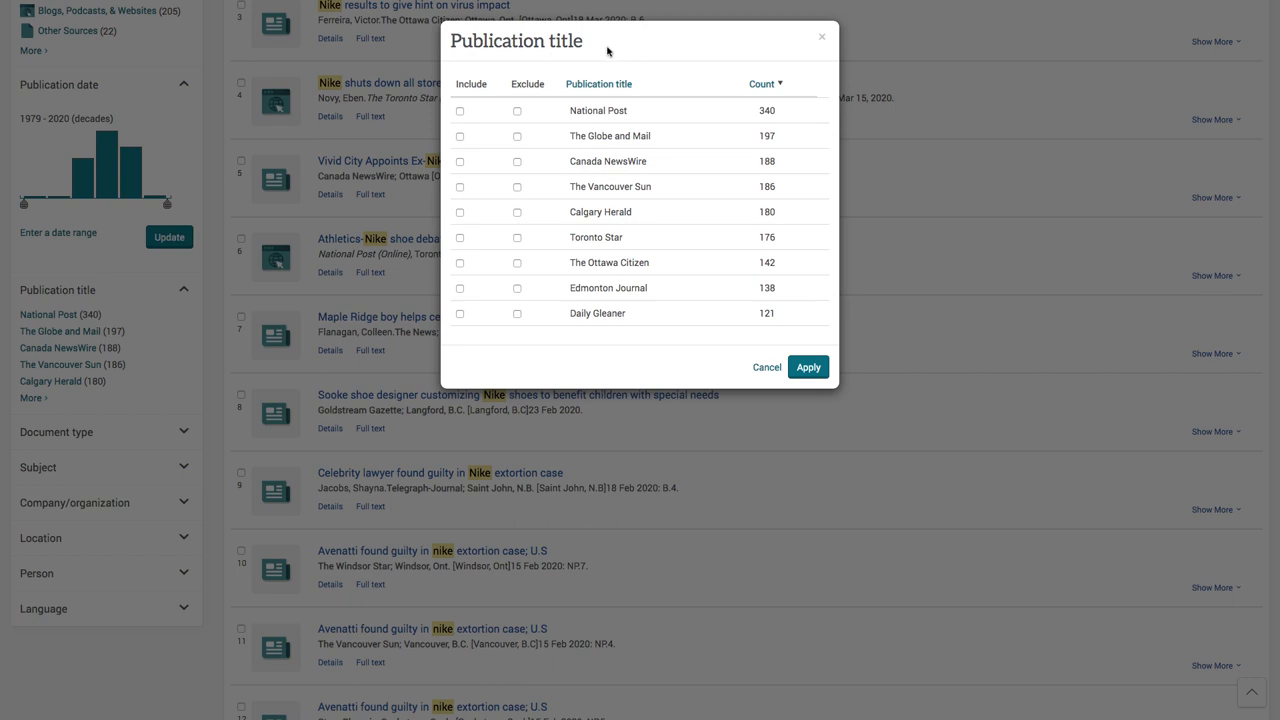
mouse_move(466, 68)
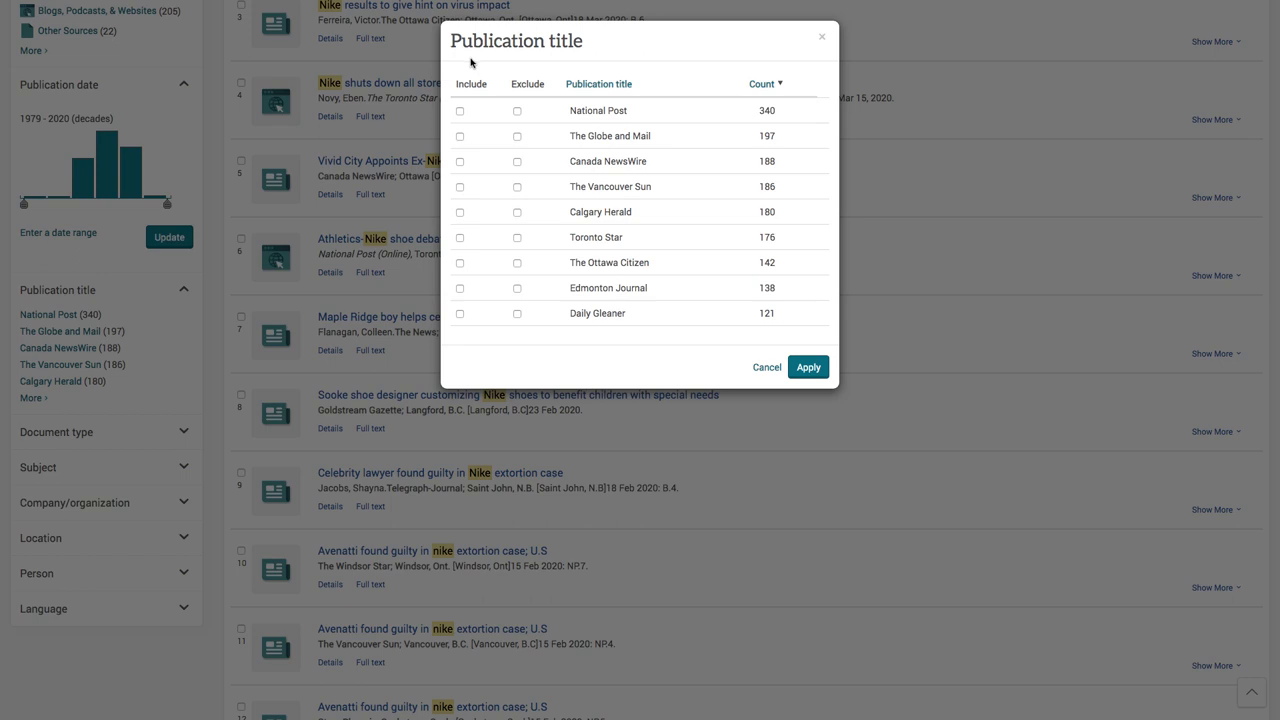
mouse_move(464, 56)
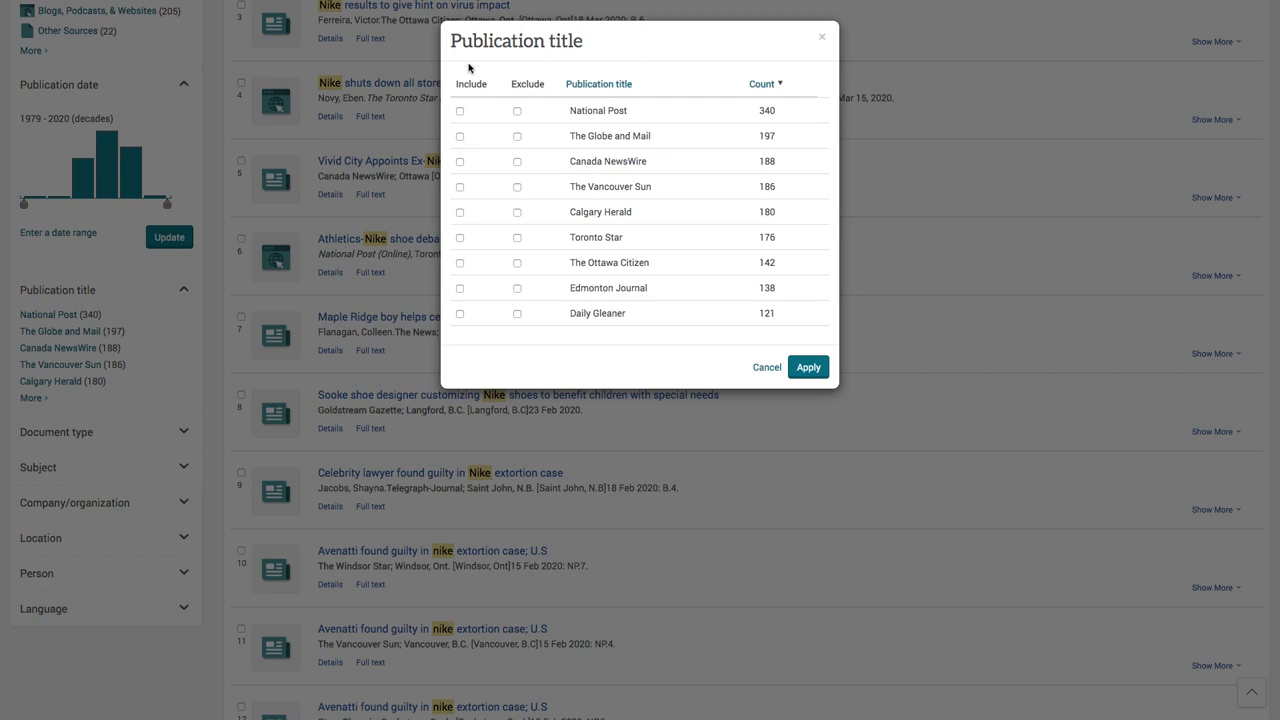
left_click(460, 110)
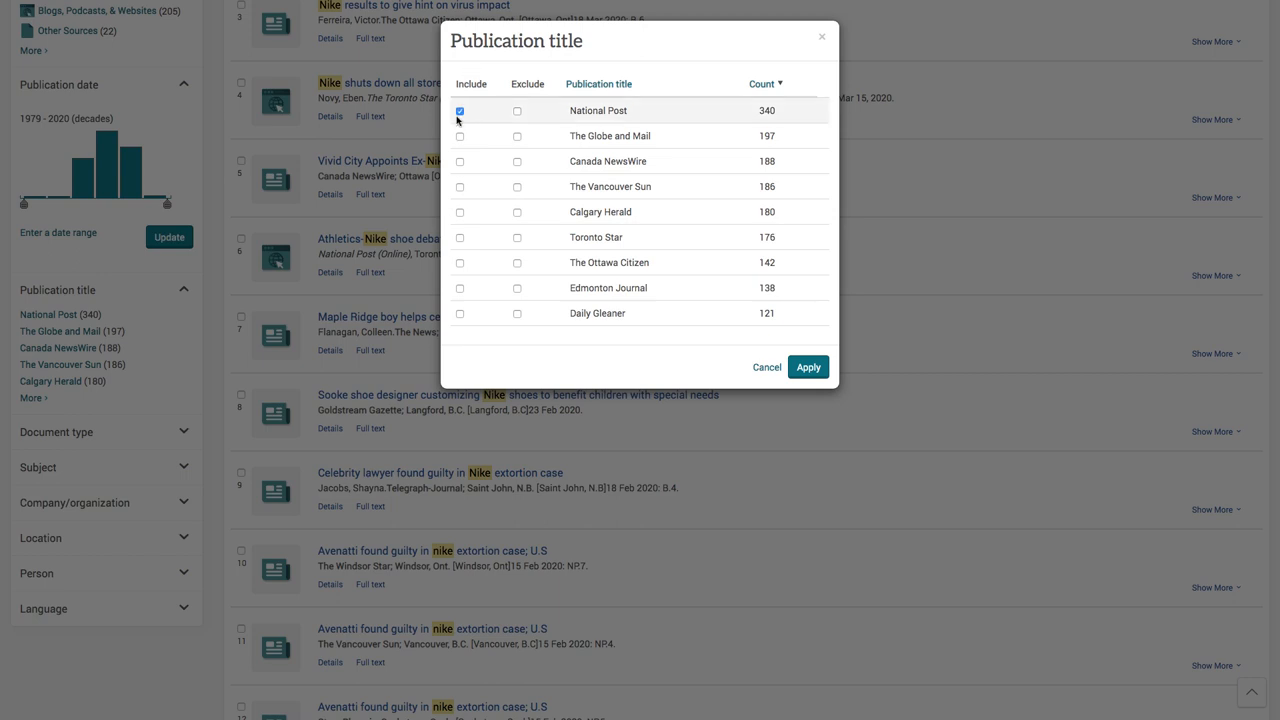
left_click(460, 136)
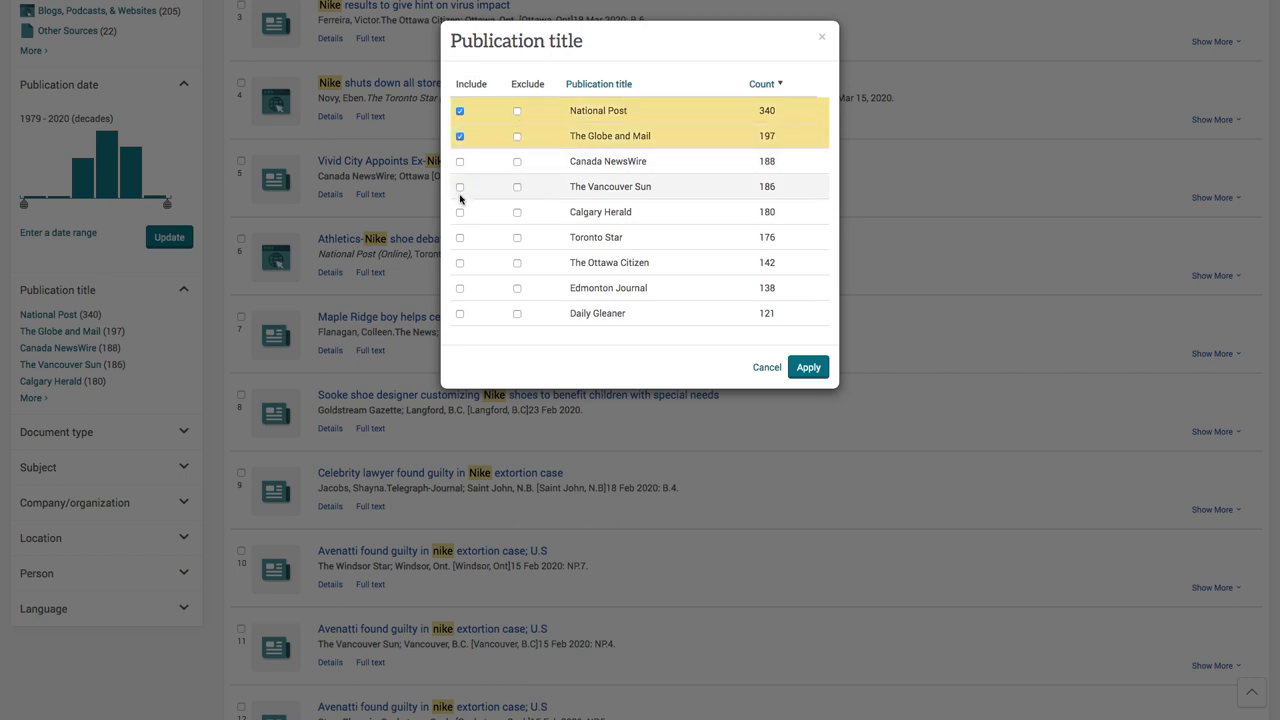
left_click(460, 236)
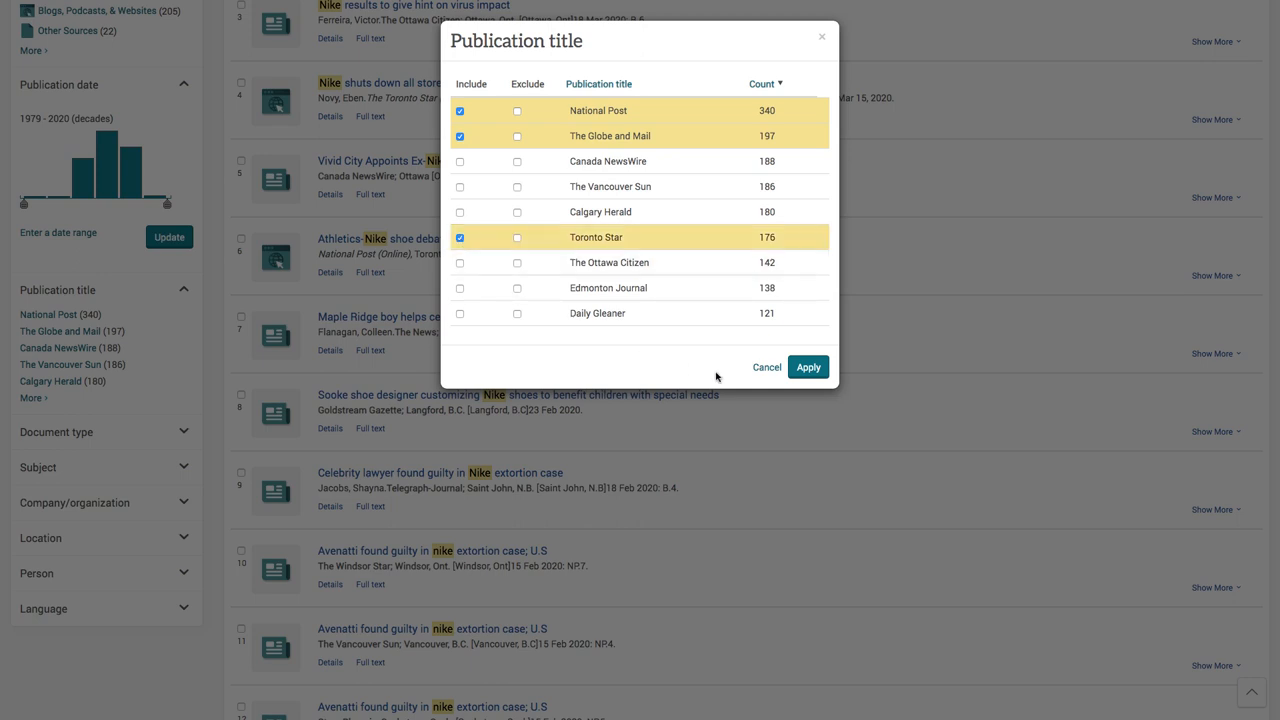
mouse_move(712, 374)
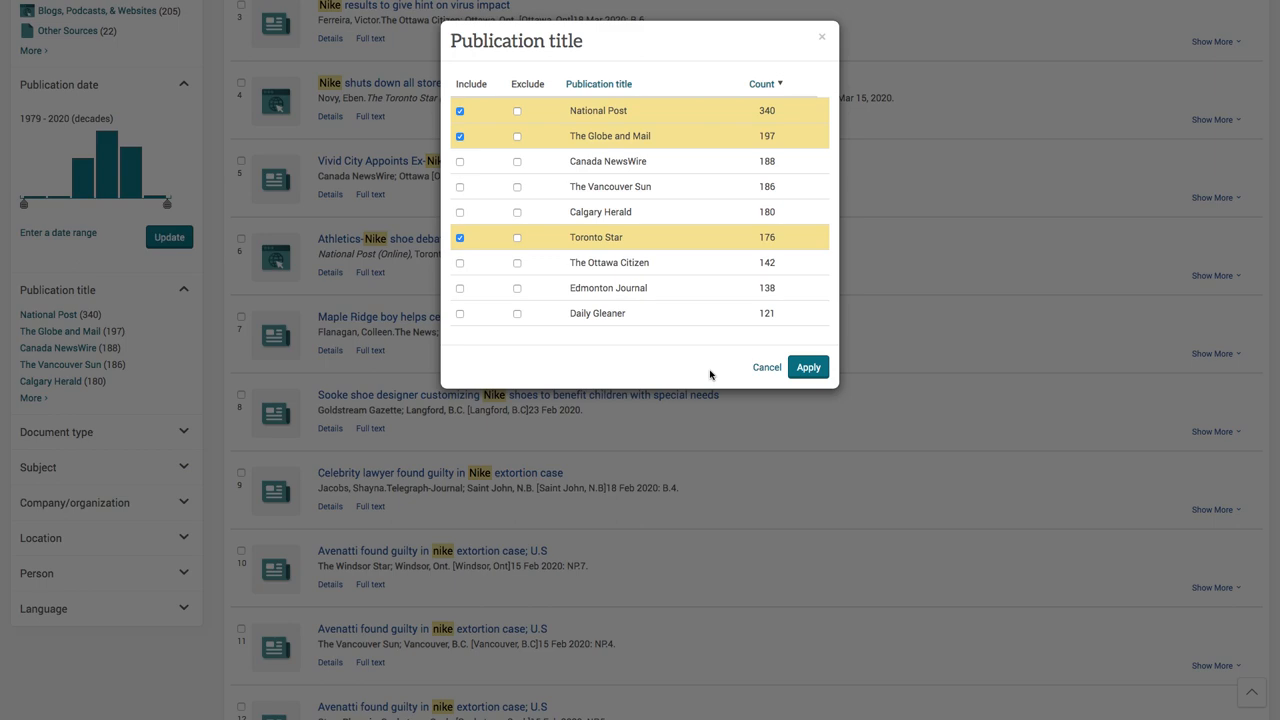
left_click(808, 366)
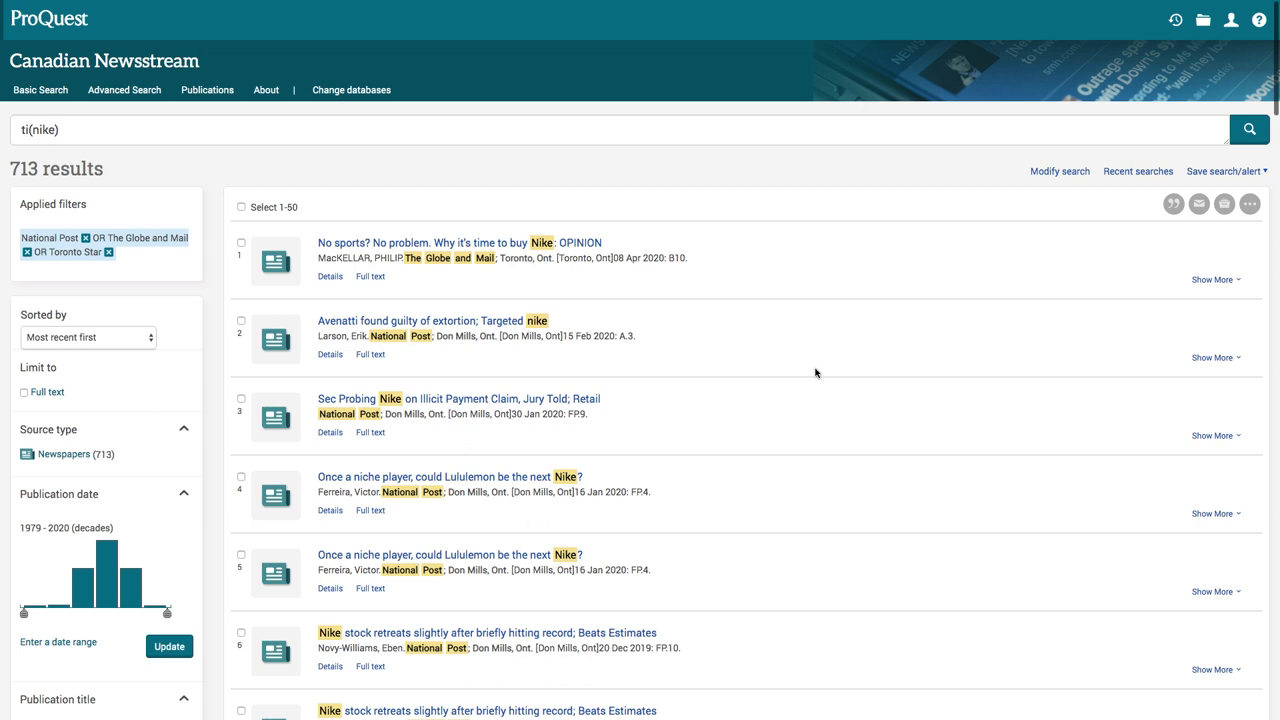
mouse_move(814, 370)
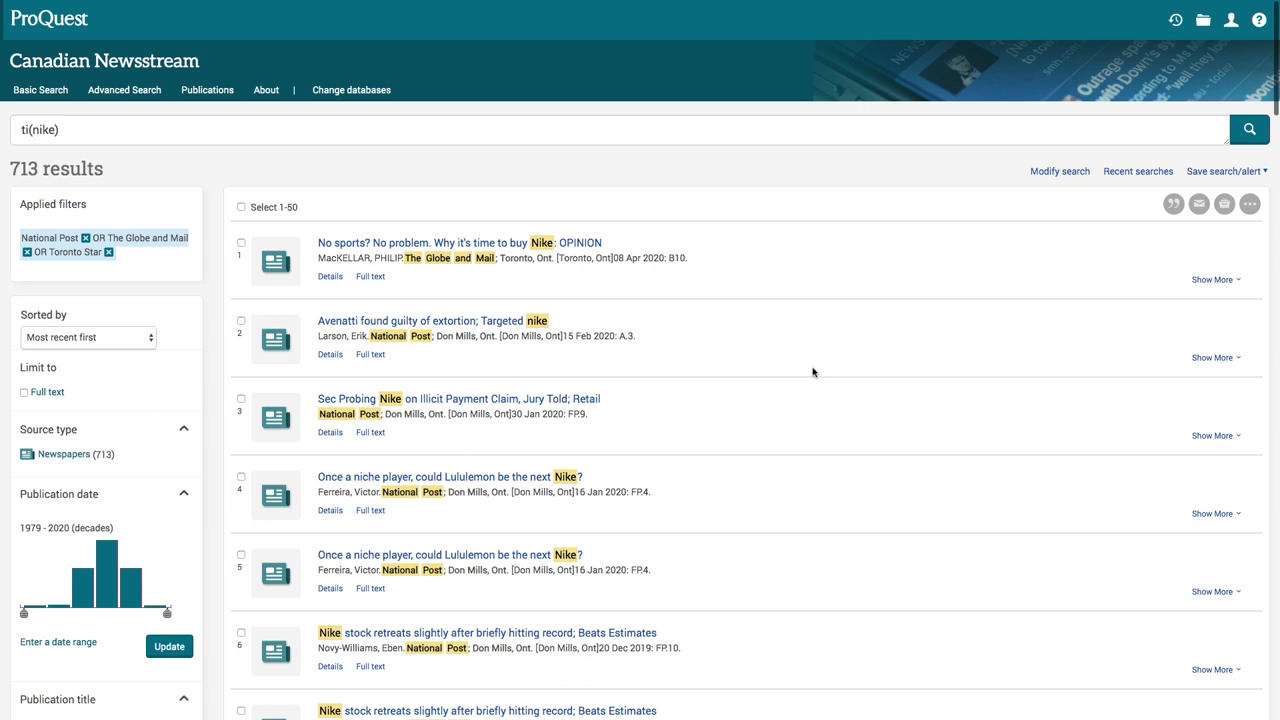
Step: Open result 14 'Under fire, Nike expands protections for pregnant athletes', then return to Advanced Search
scroll("down", 3)
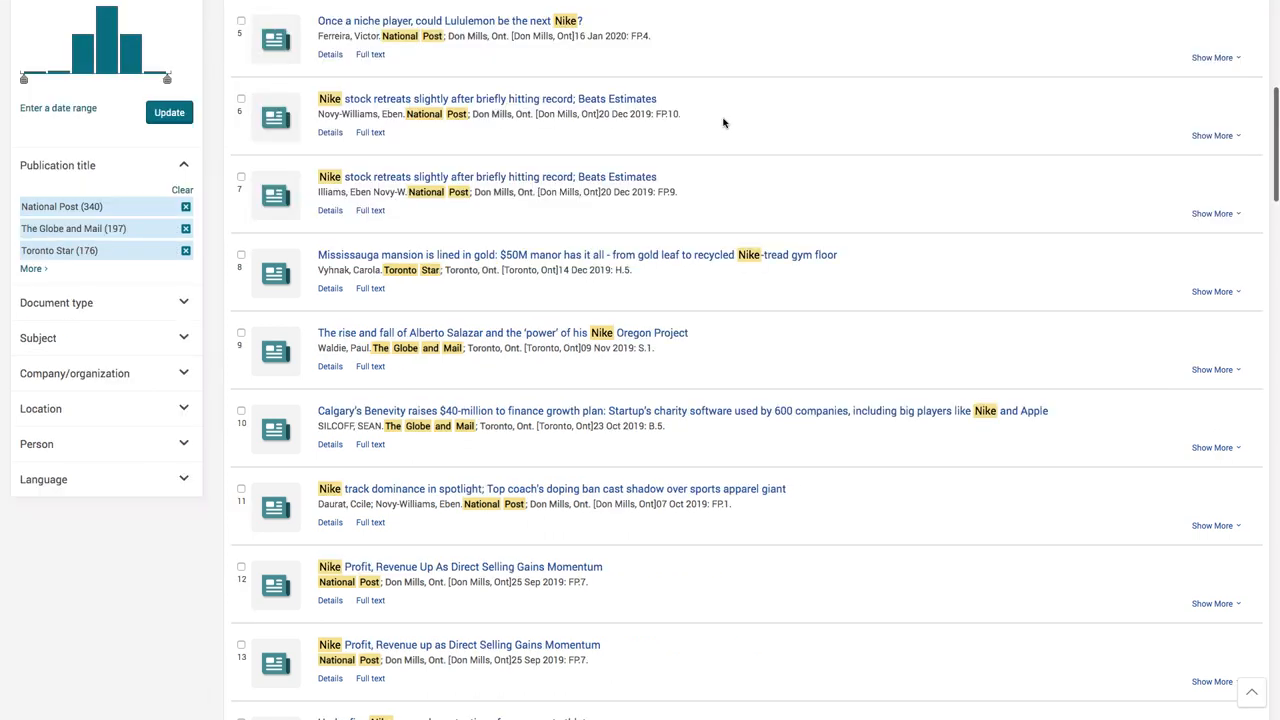
scroll("down", 3)
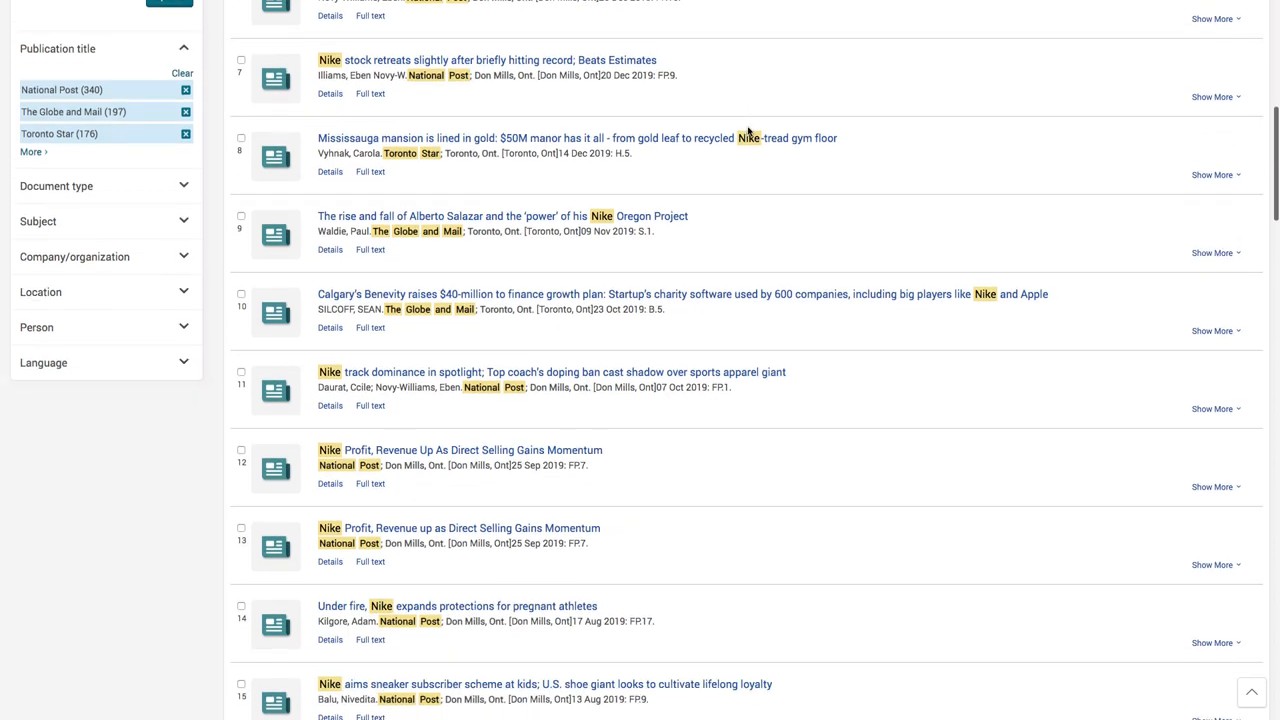
scroll("down", 3)
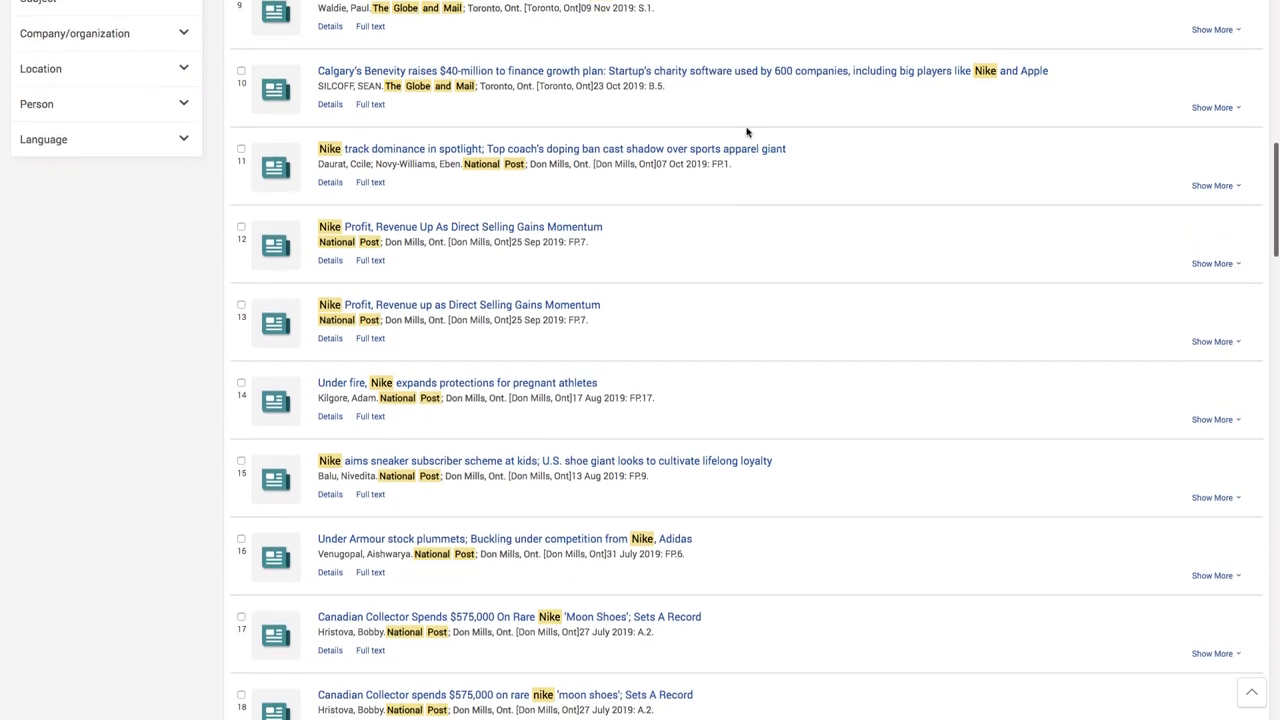
scroll("down", 3)
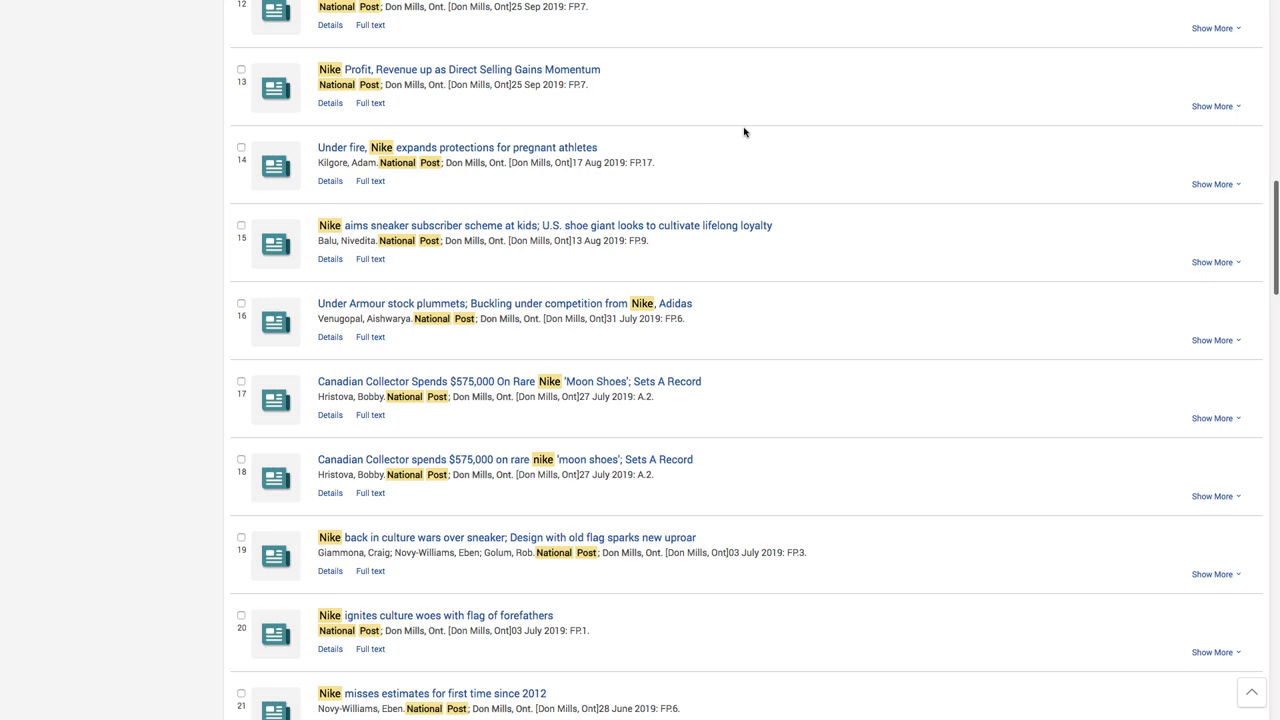
scroll("down", 3)
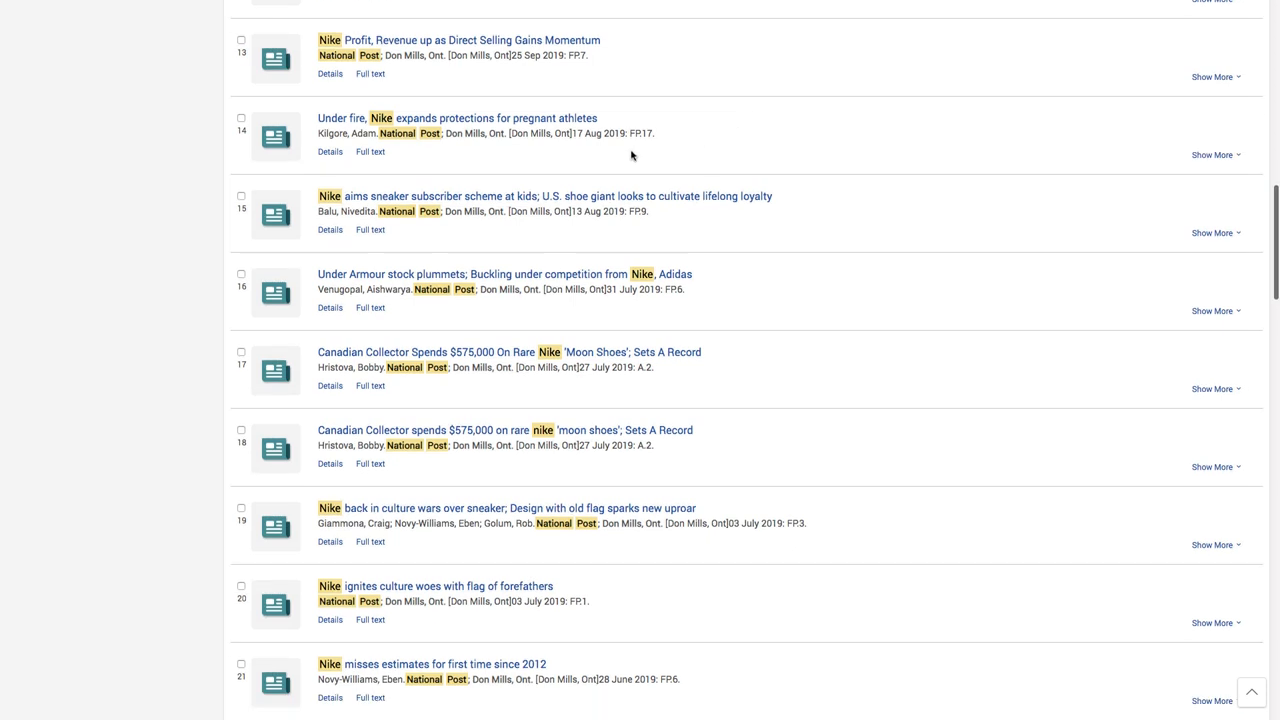
mouse_move(548, 158)
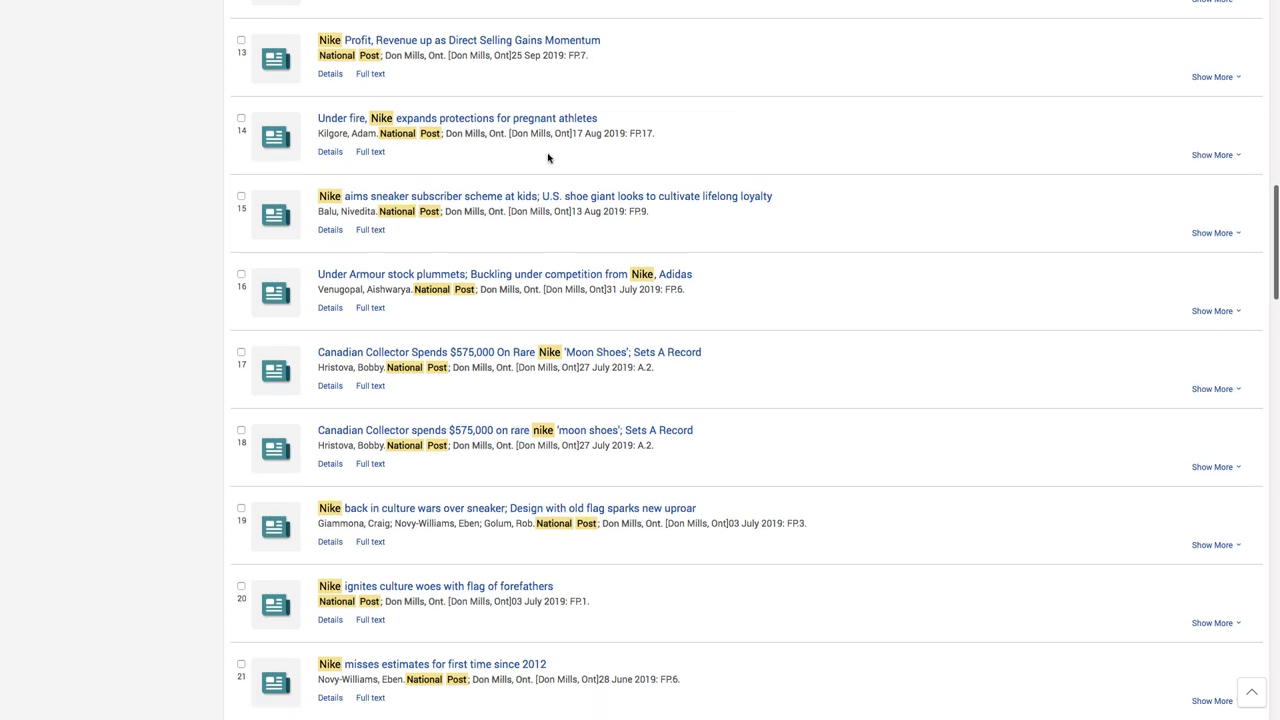
left_click(460, 118)
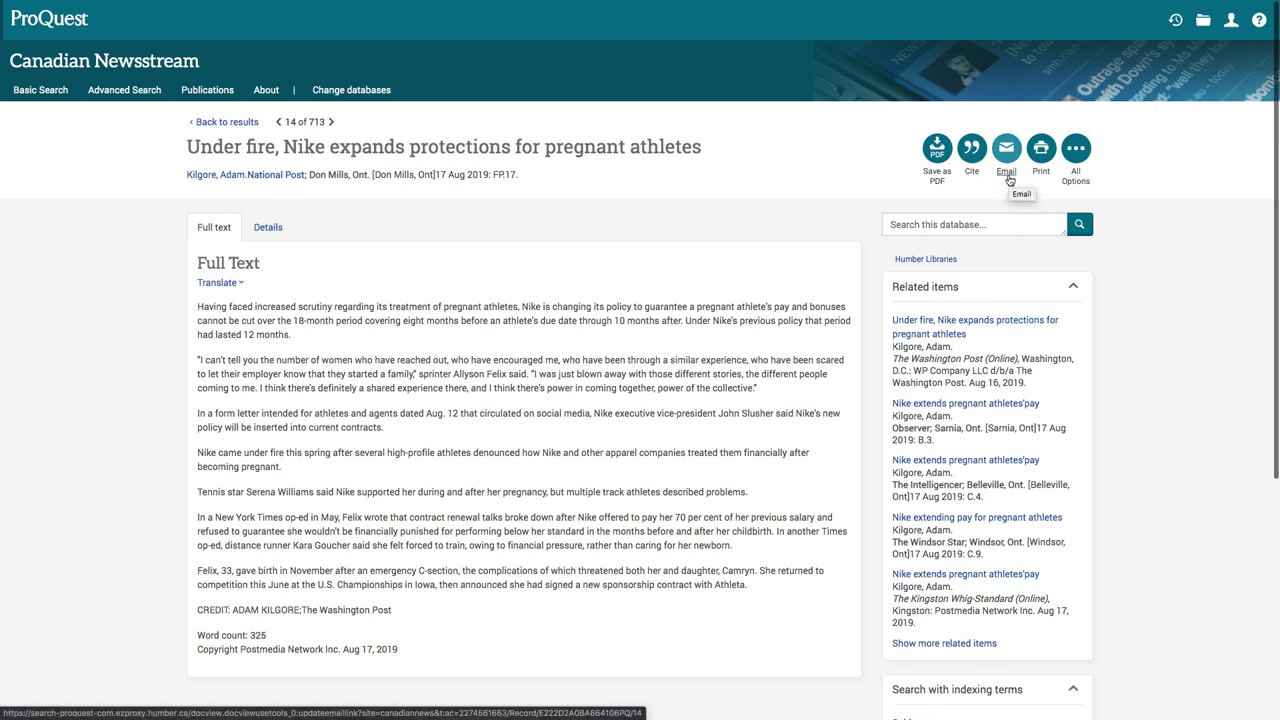
left_click(124, 88)
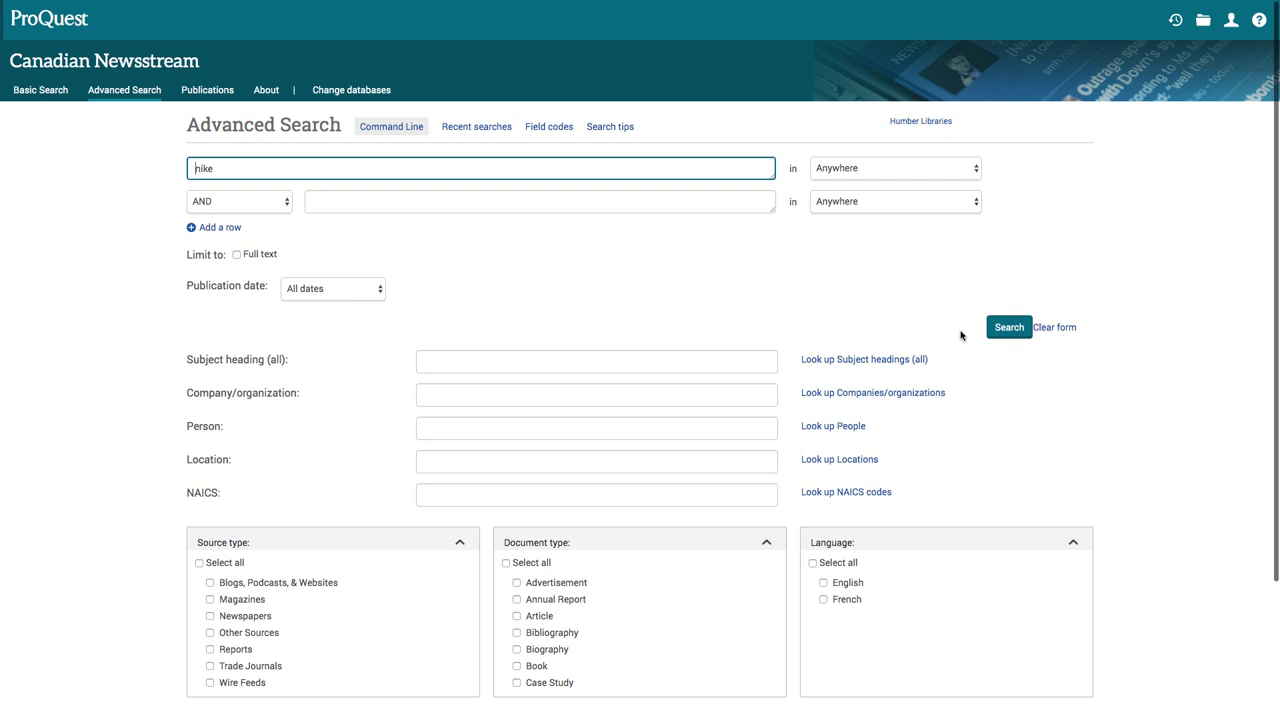